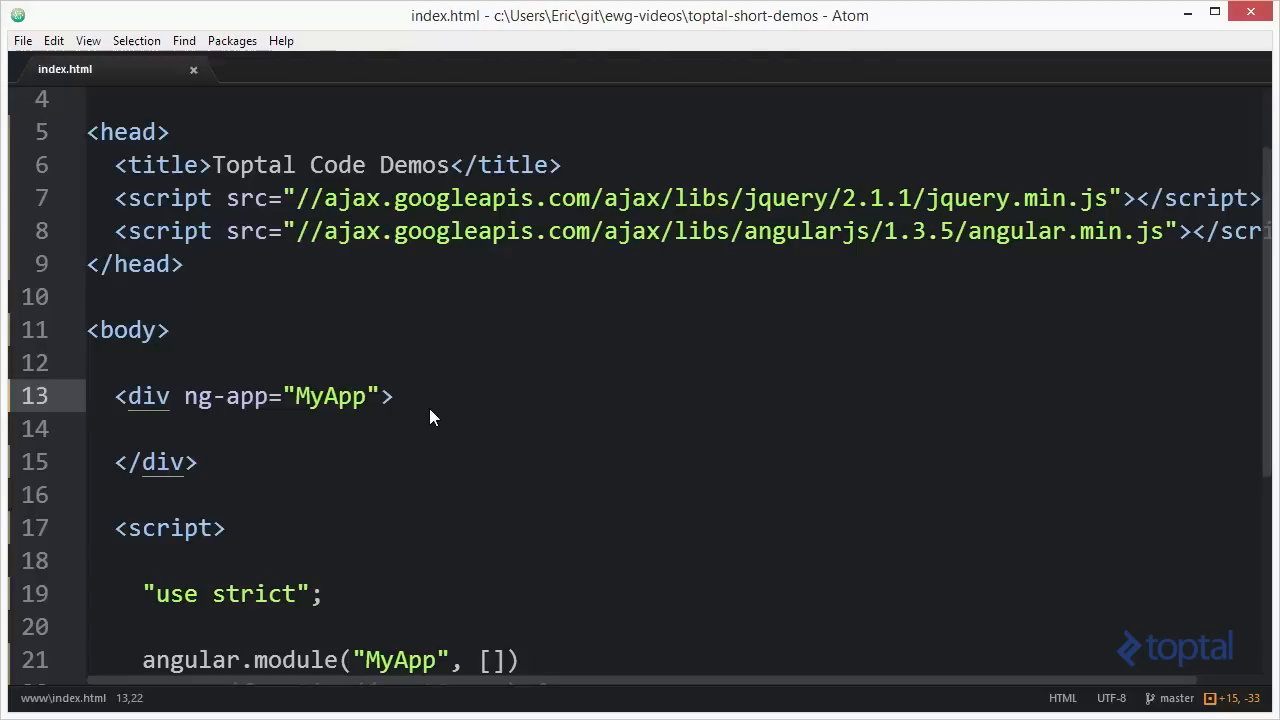
Add a <ul> containing <li ng-repeat="item in items">{{item}}</li> inside the MyApp div
text(<ul>)
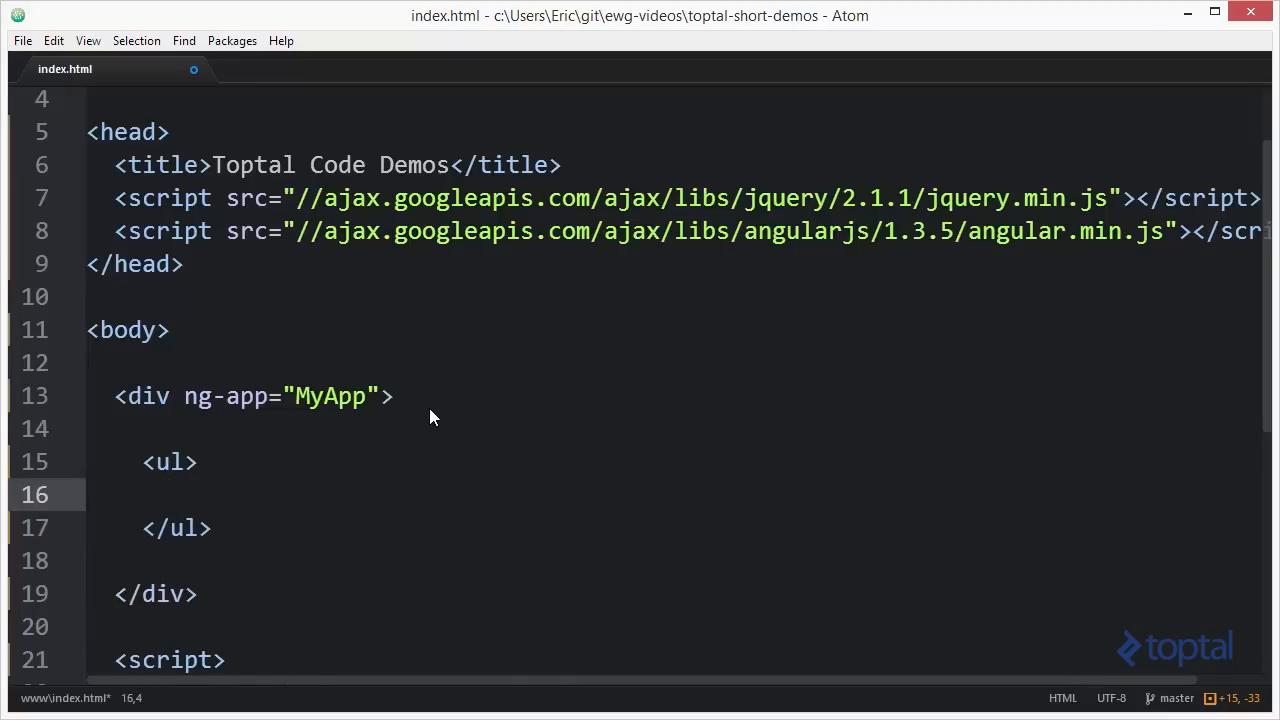
text(<li ng-repeatr>)
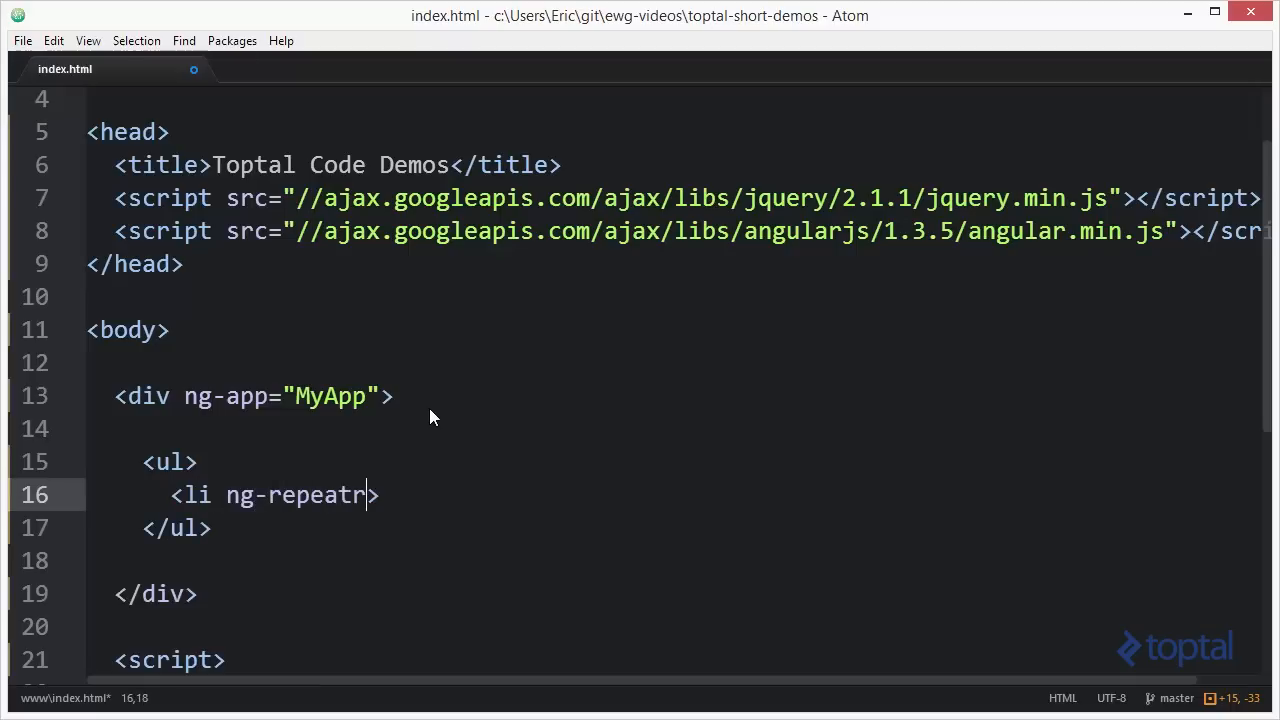
text(="item i")
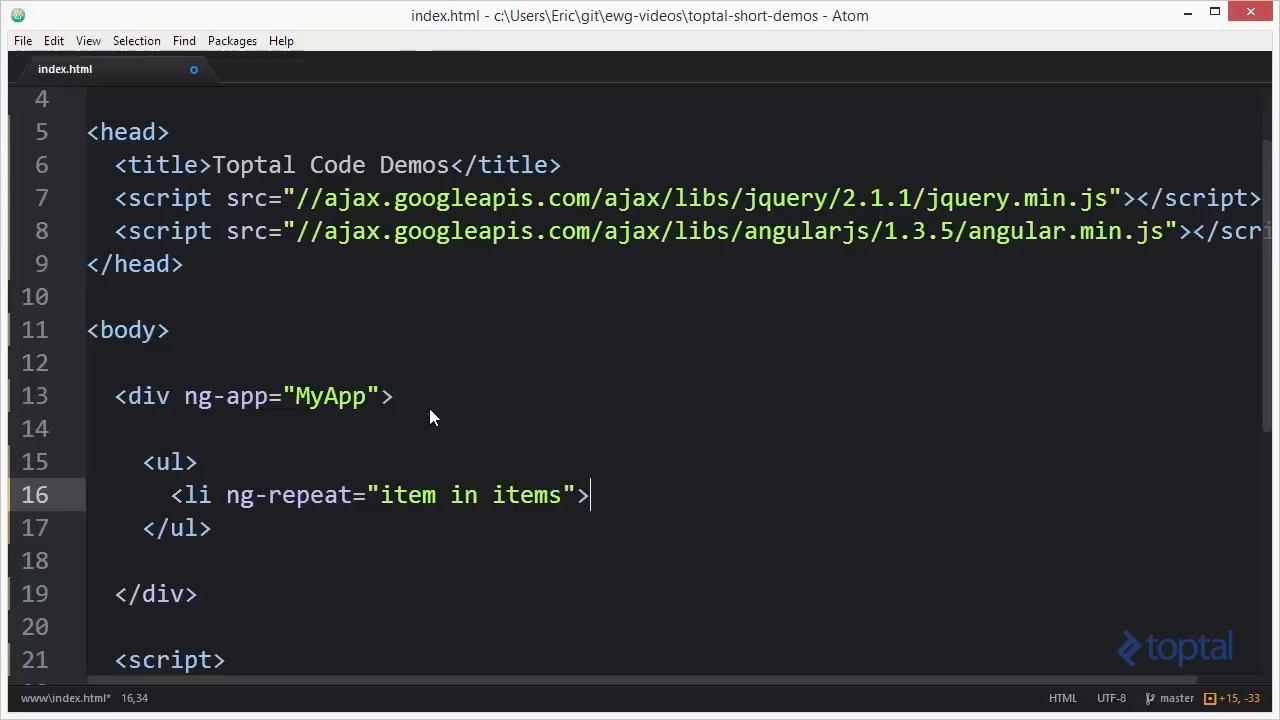
text({{item}})
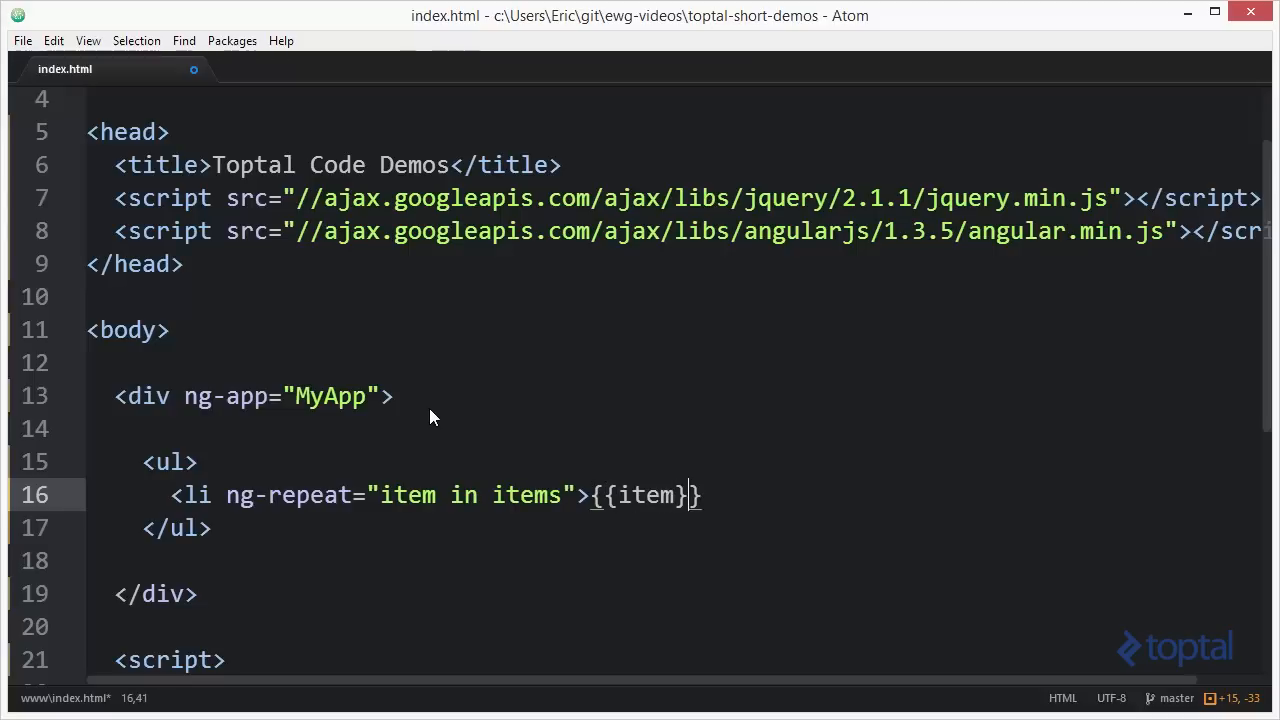
text(</li>)
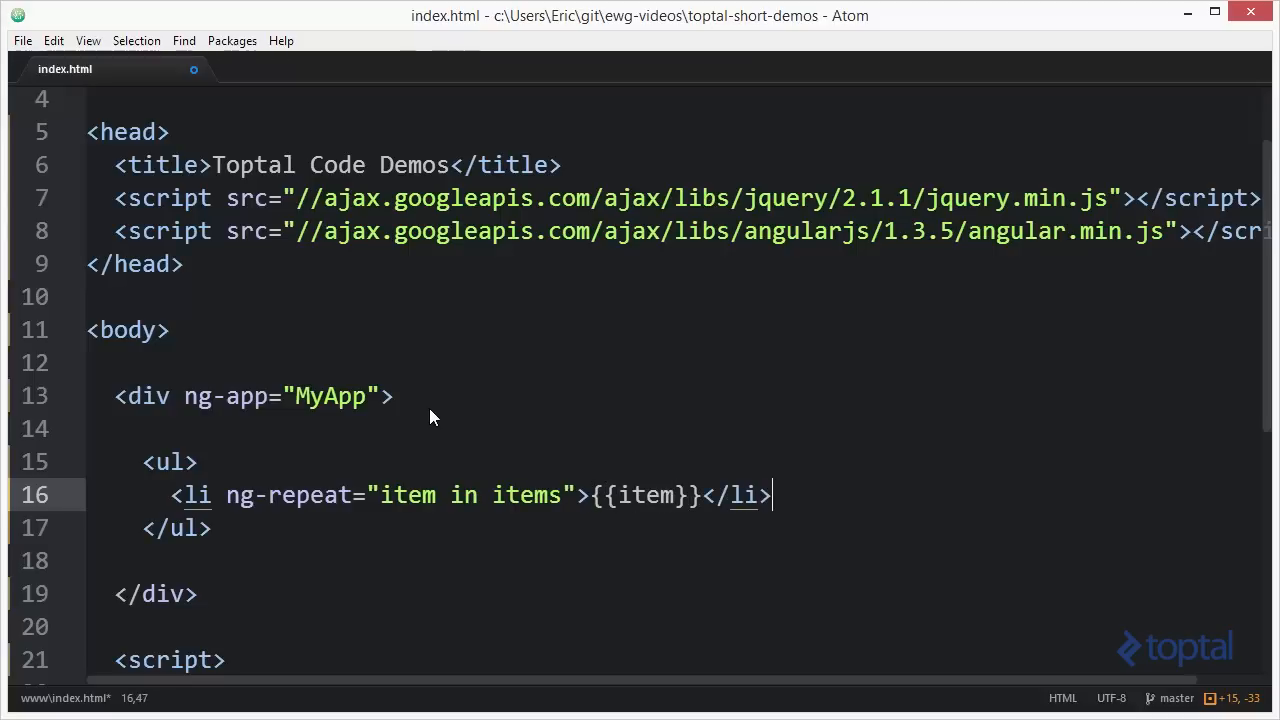
scroll(down, 3)
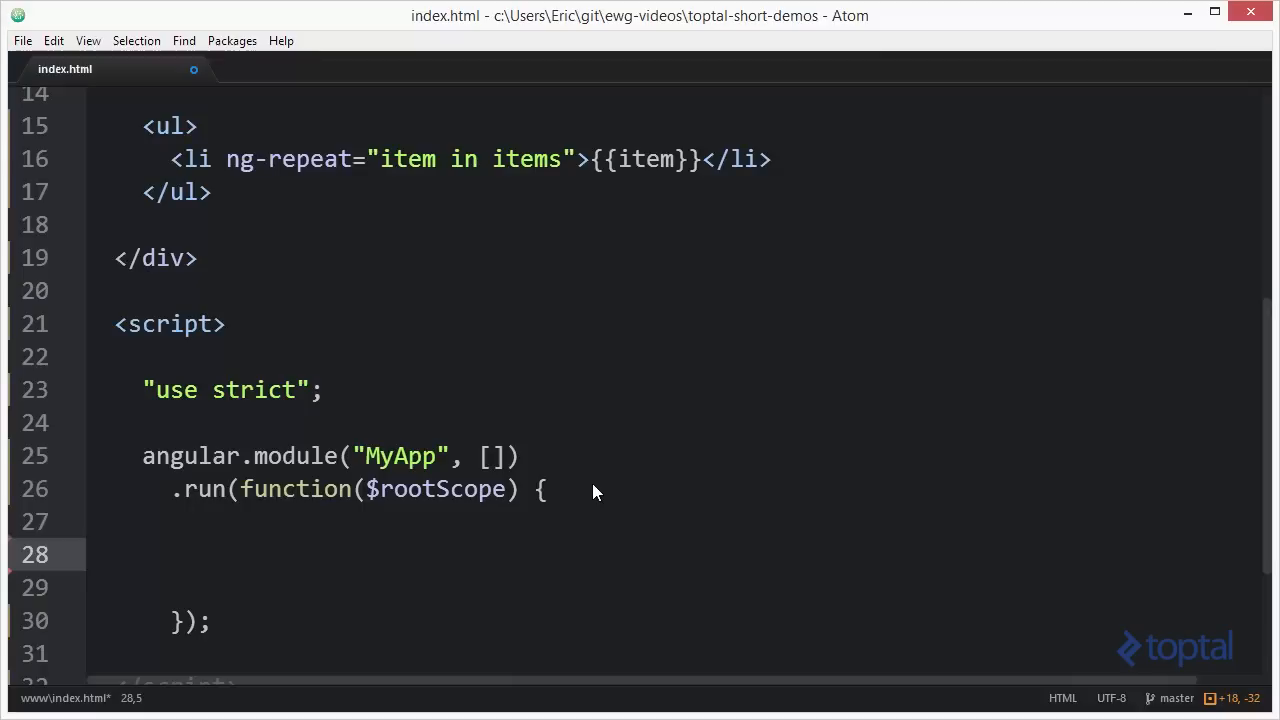
Assign $rootScope.items = [1,2,3,4,5,6,7,8,9,10]; in the run block
text($roop)
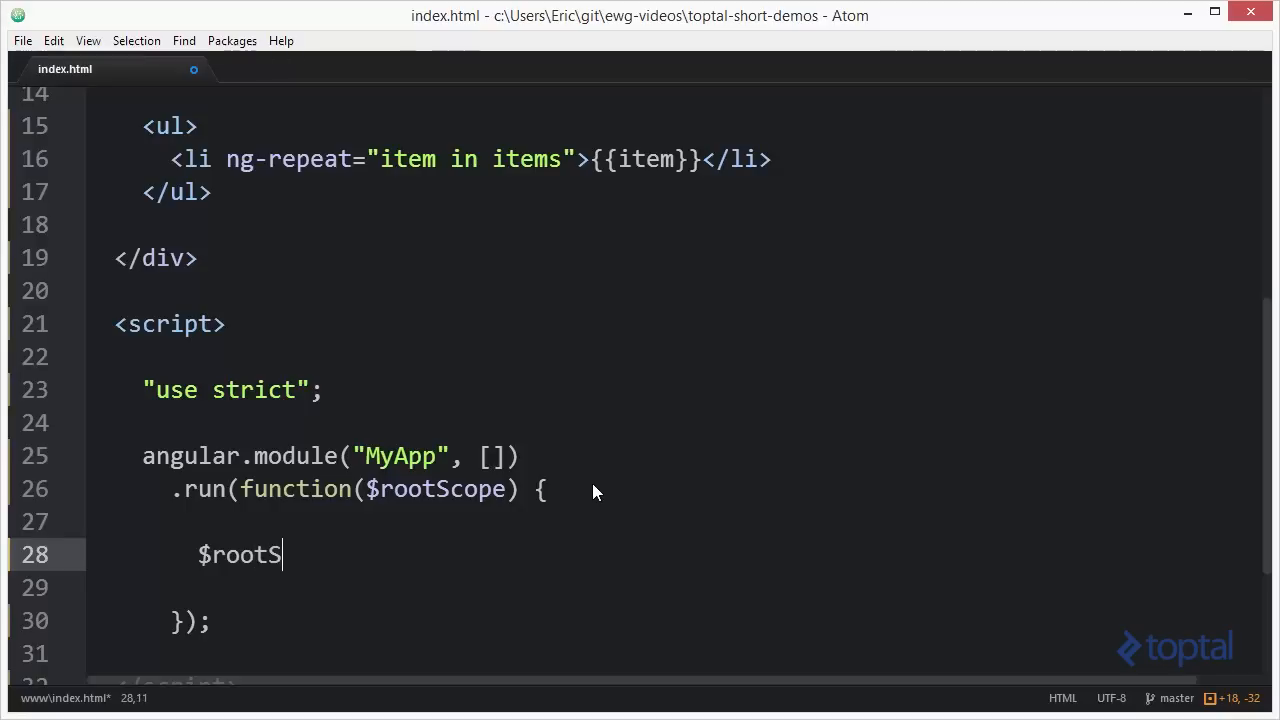
text(cope.)
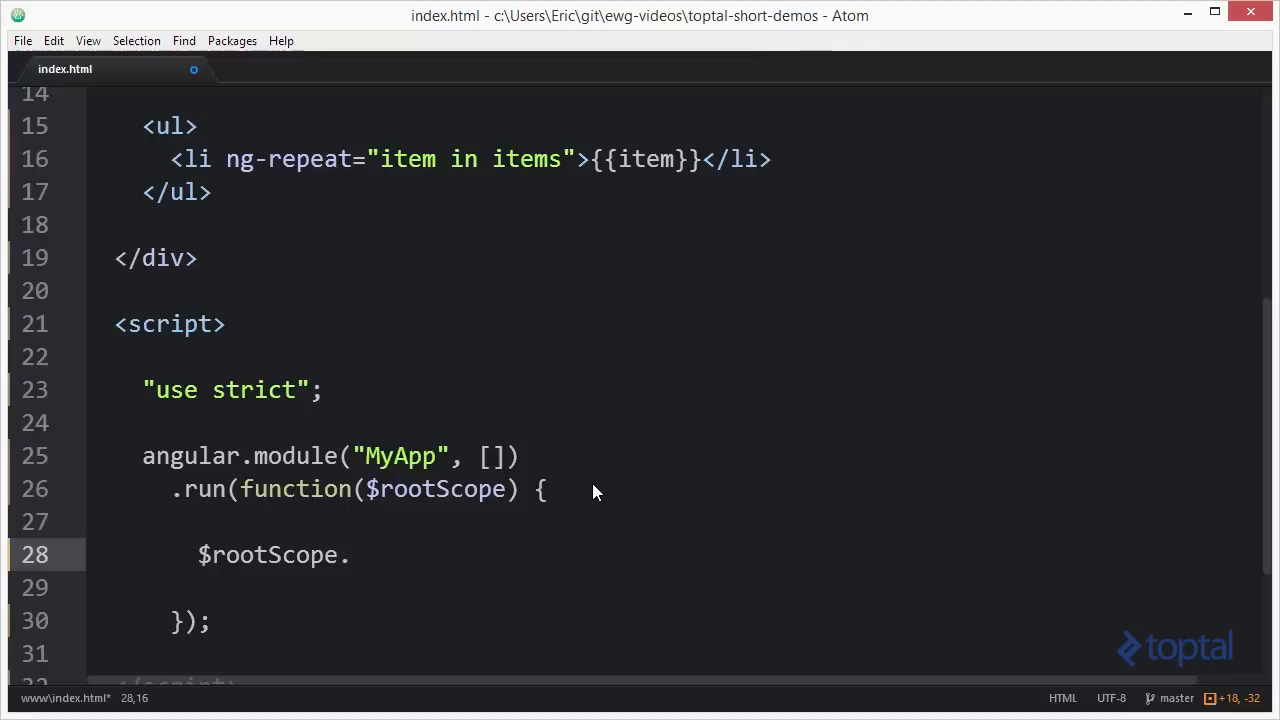
text(items =)
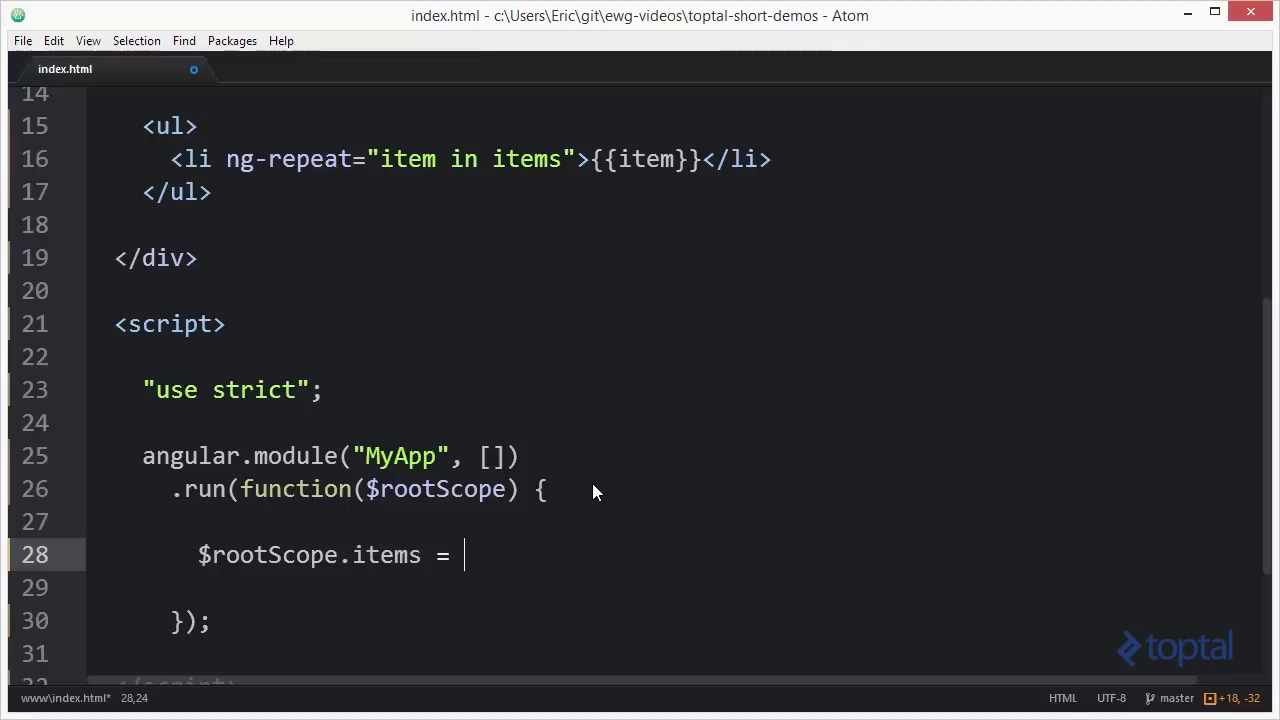
text([1,2,3,4,])
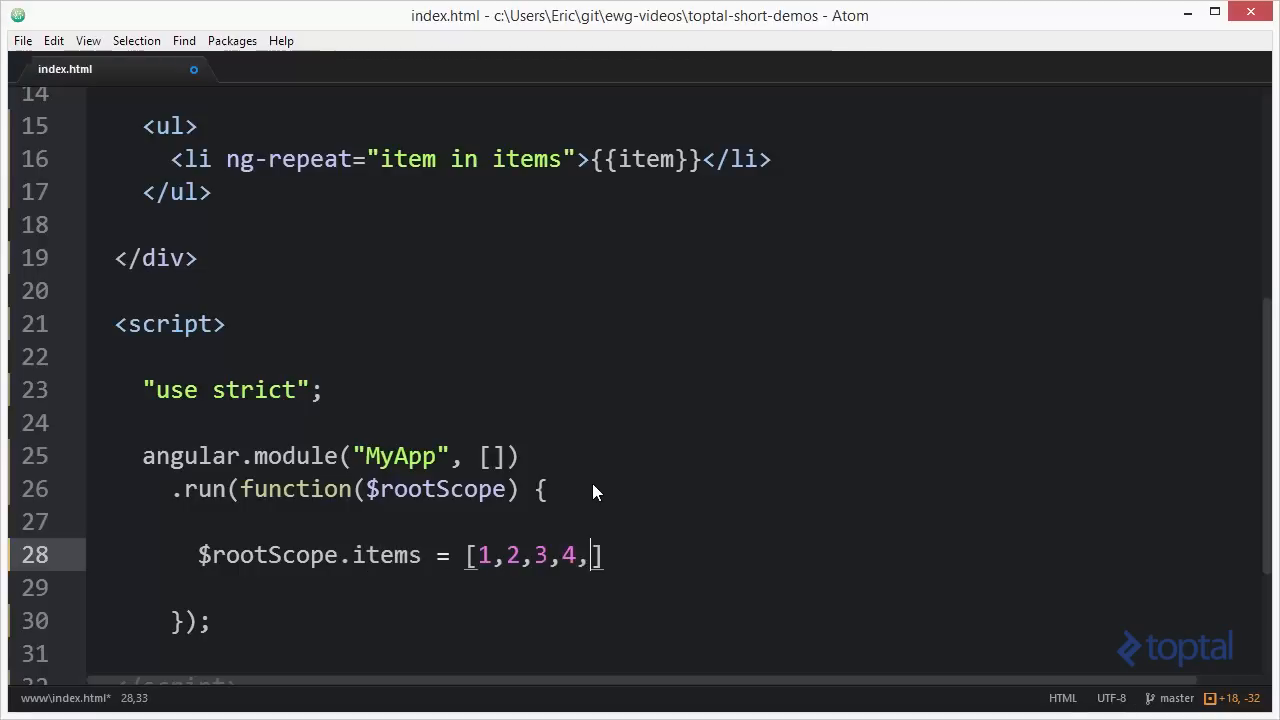
text(5,6,7,8,9,)
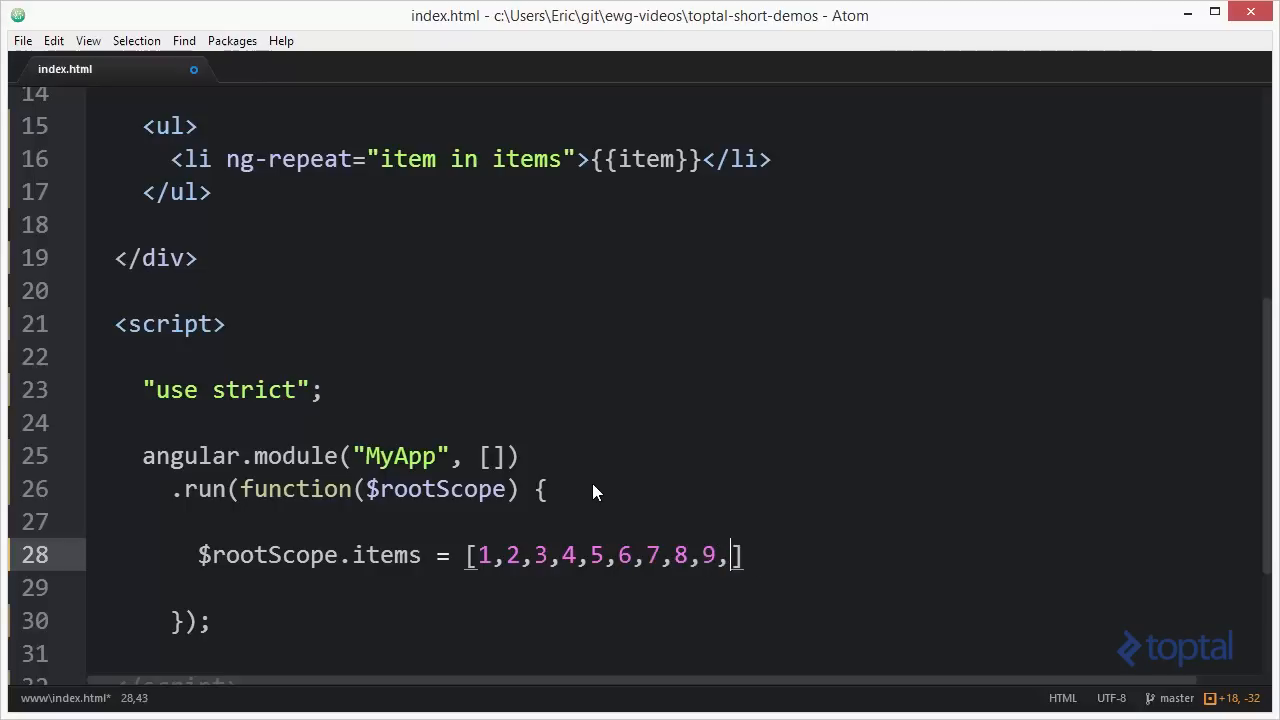
text(10];)
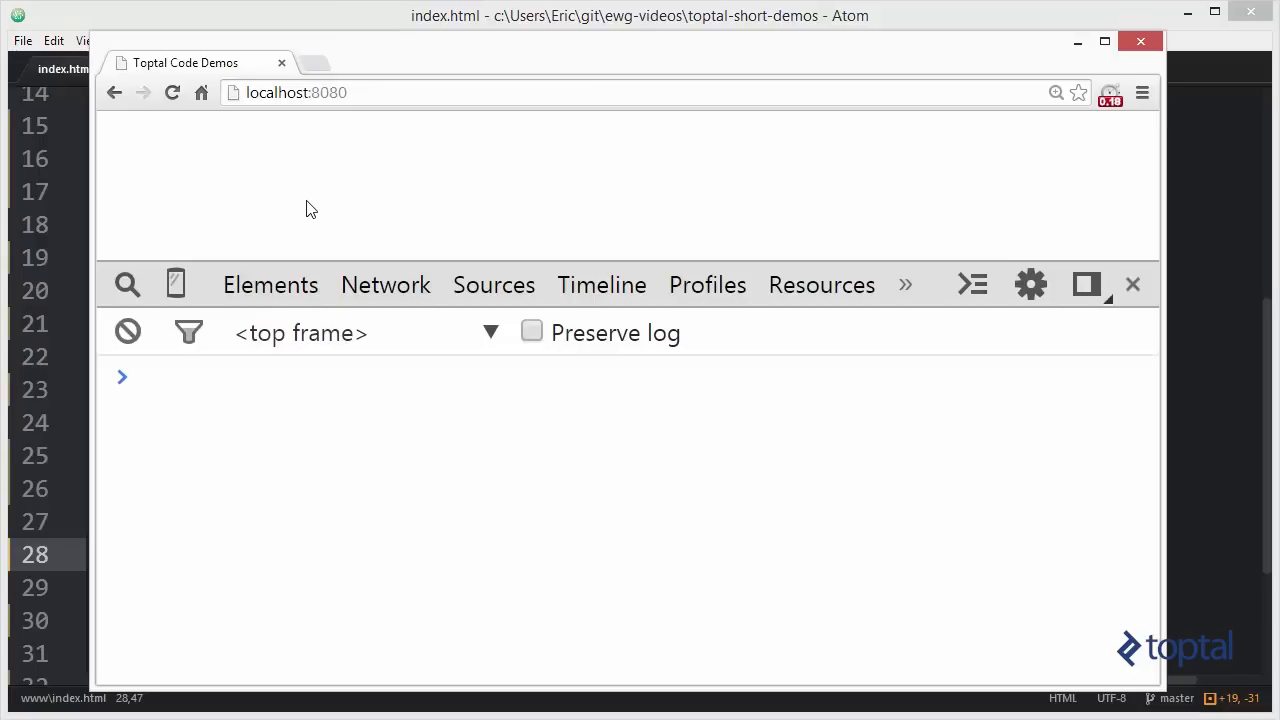
Reload localhost:8080 and shrink DevTools so all ten list items are visible
click(172, 92)
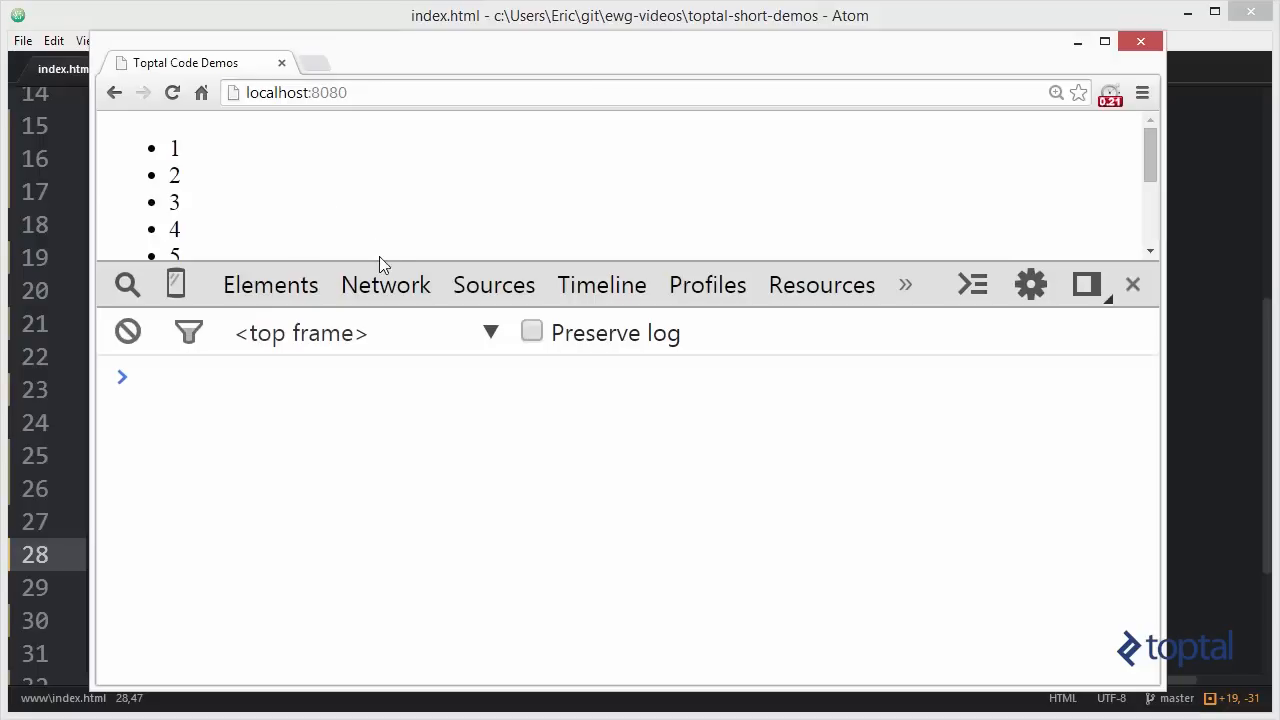
mouse_move(379, 262)
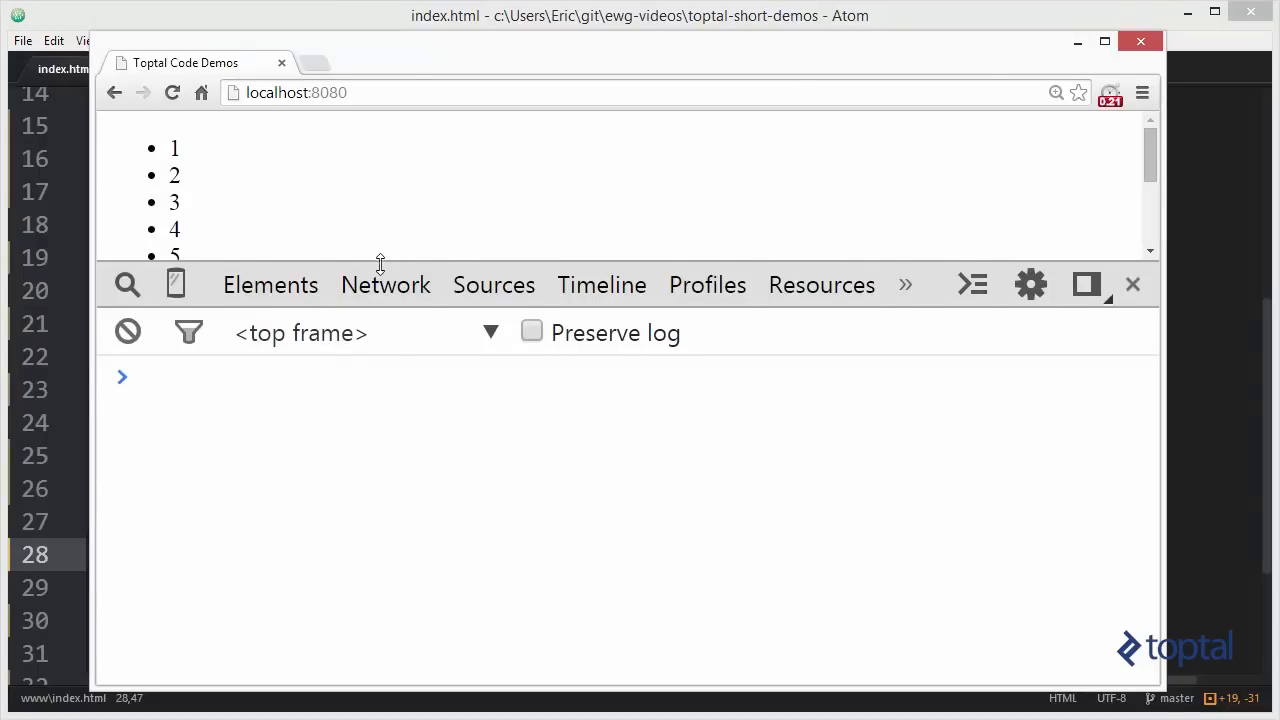
drag(380, 265, 345, 480)
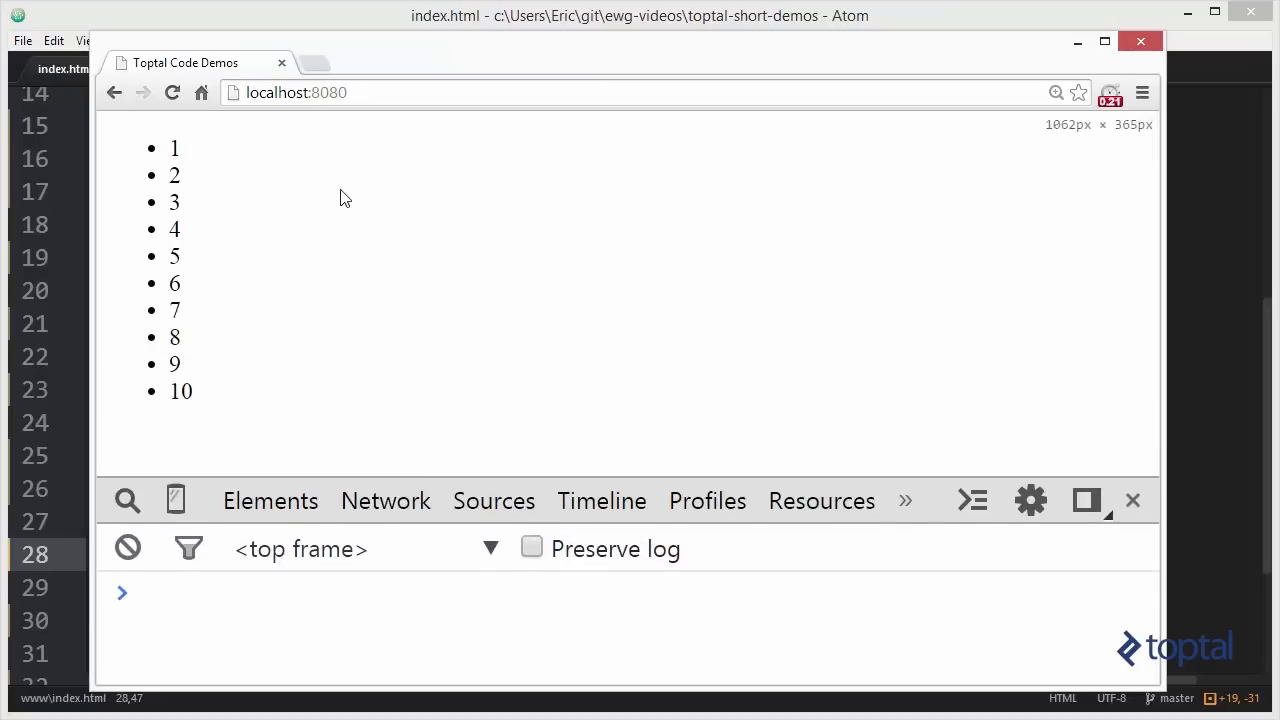
mouse_move(340, 134)
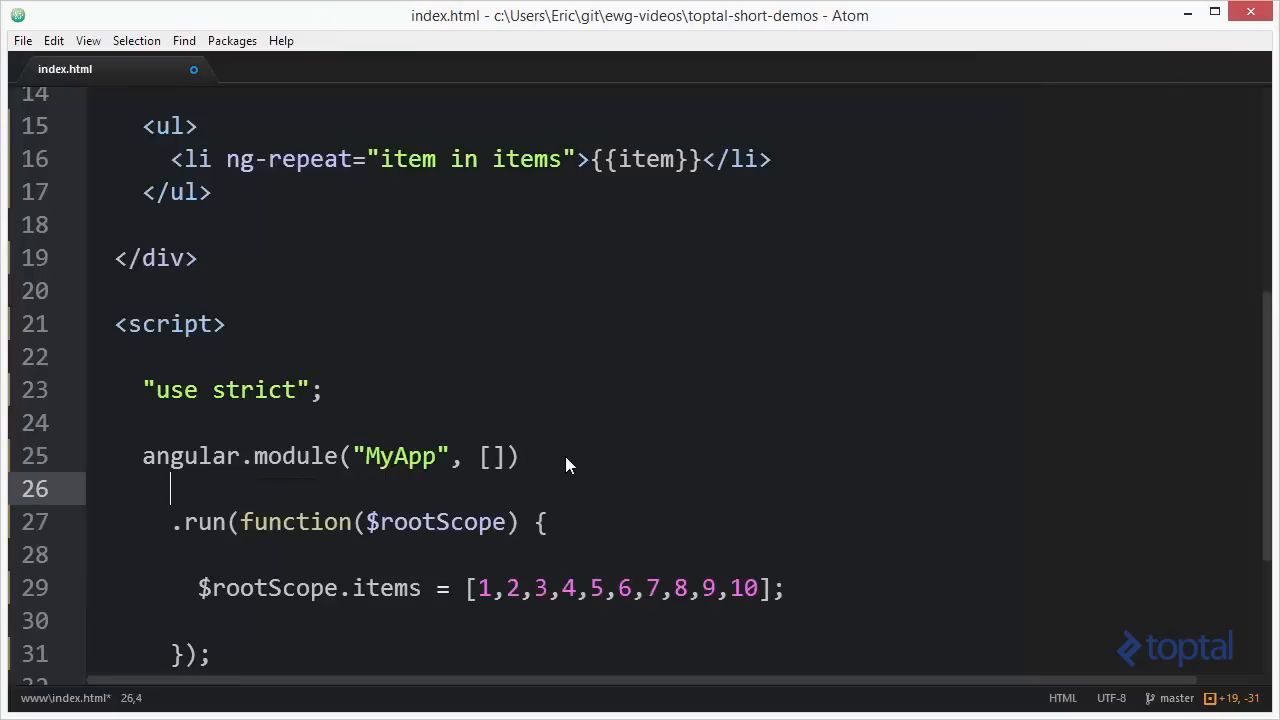
Chain .filter("myGreaterThan", function) onto the module with an open body line
text(.fl)
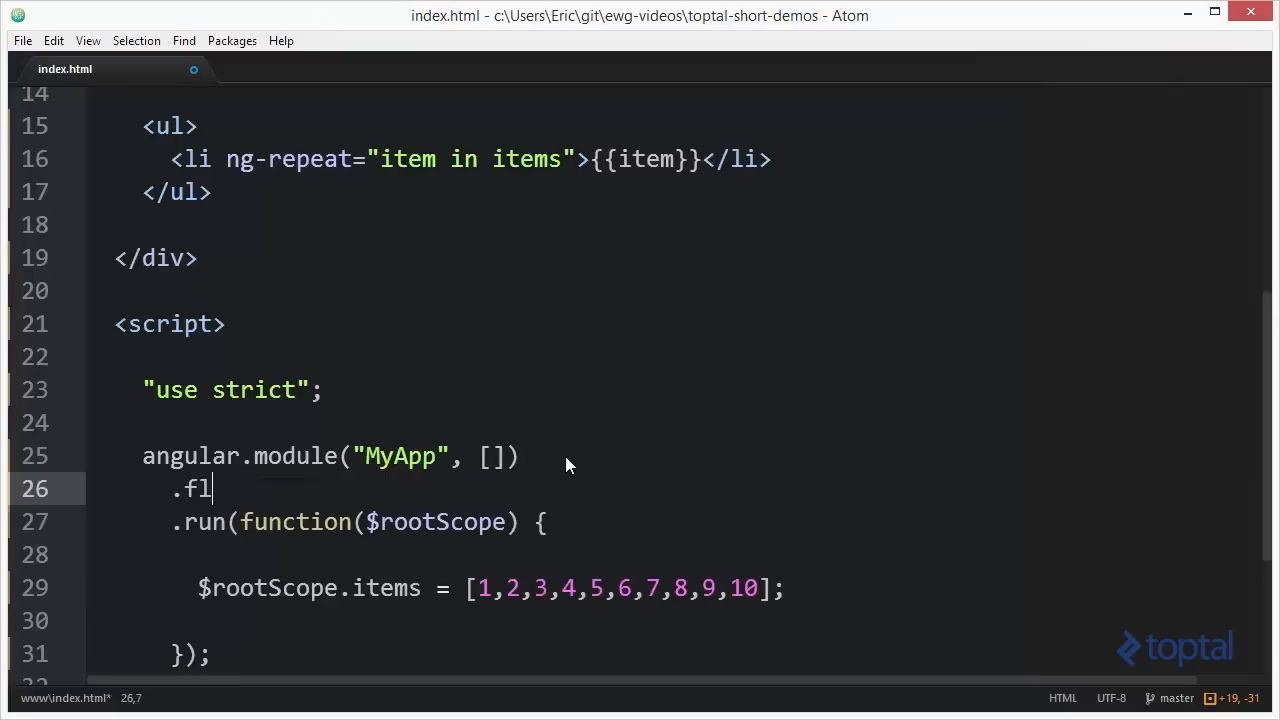
text(ilter())
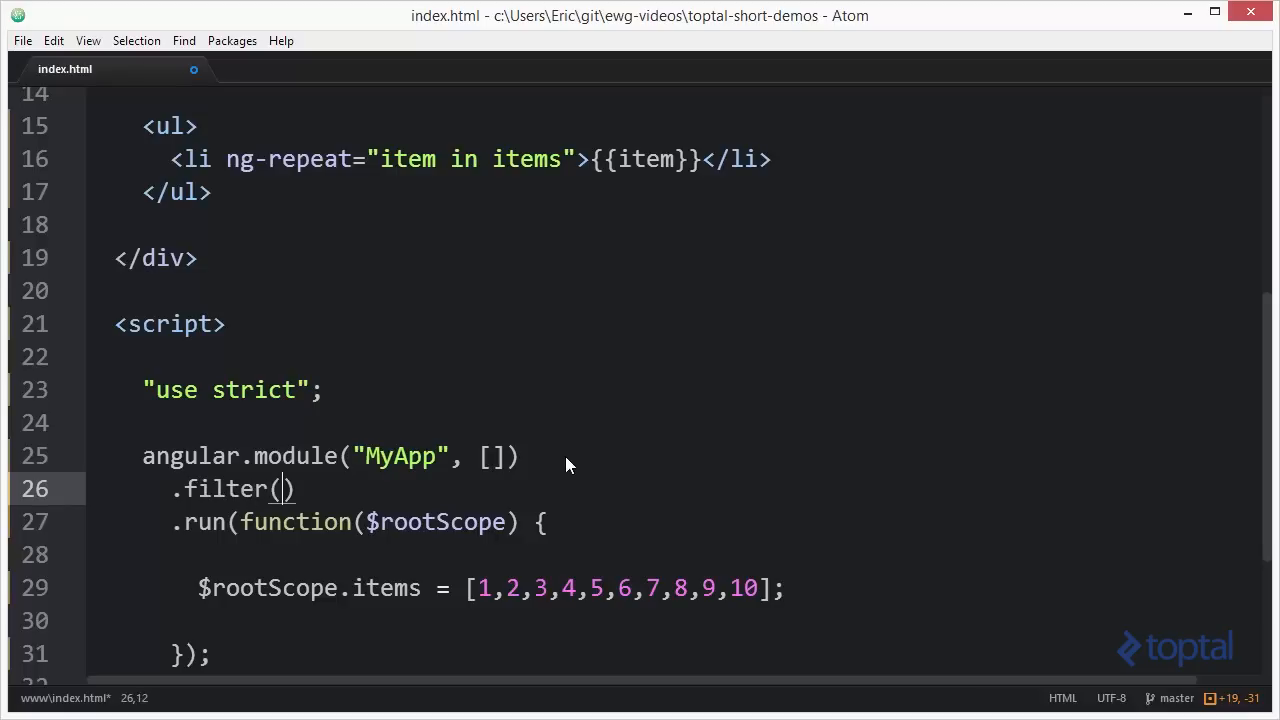
text("")
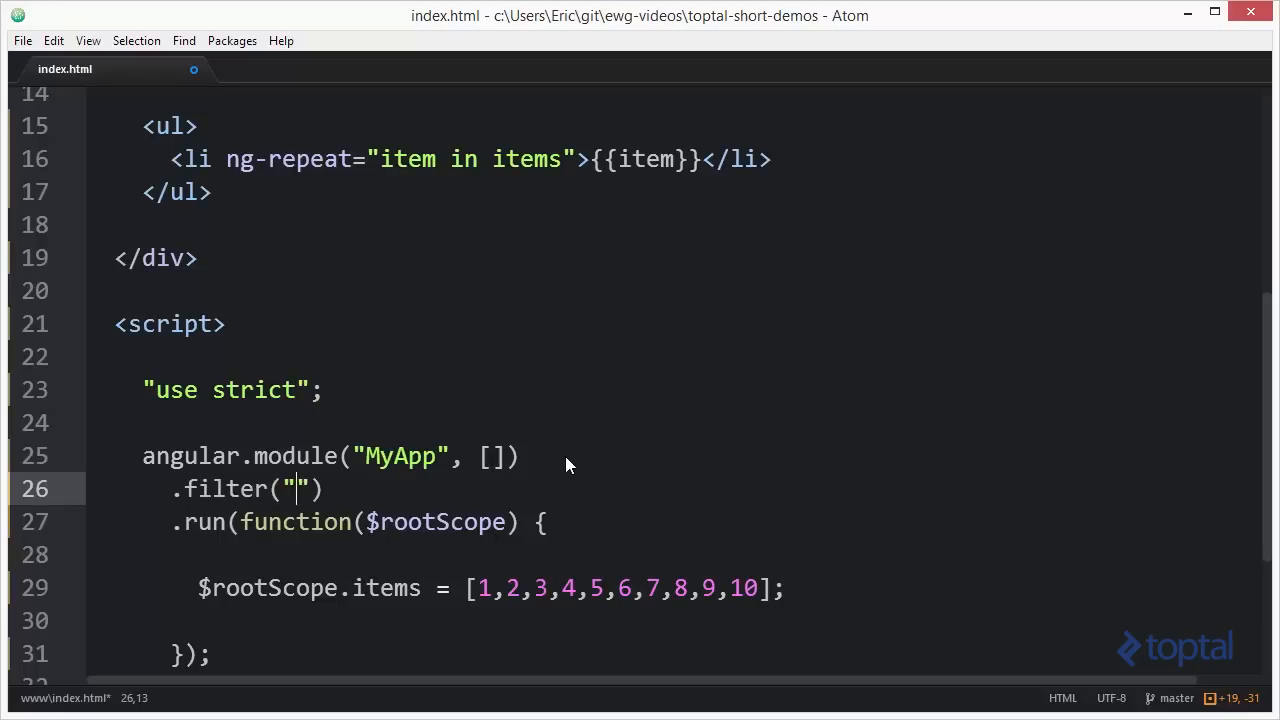
text(myGret)
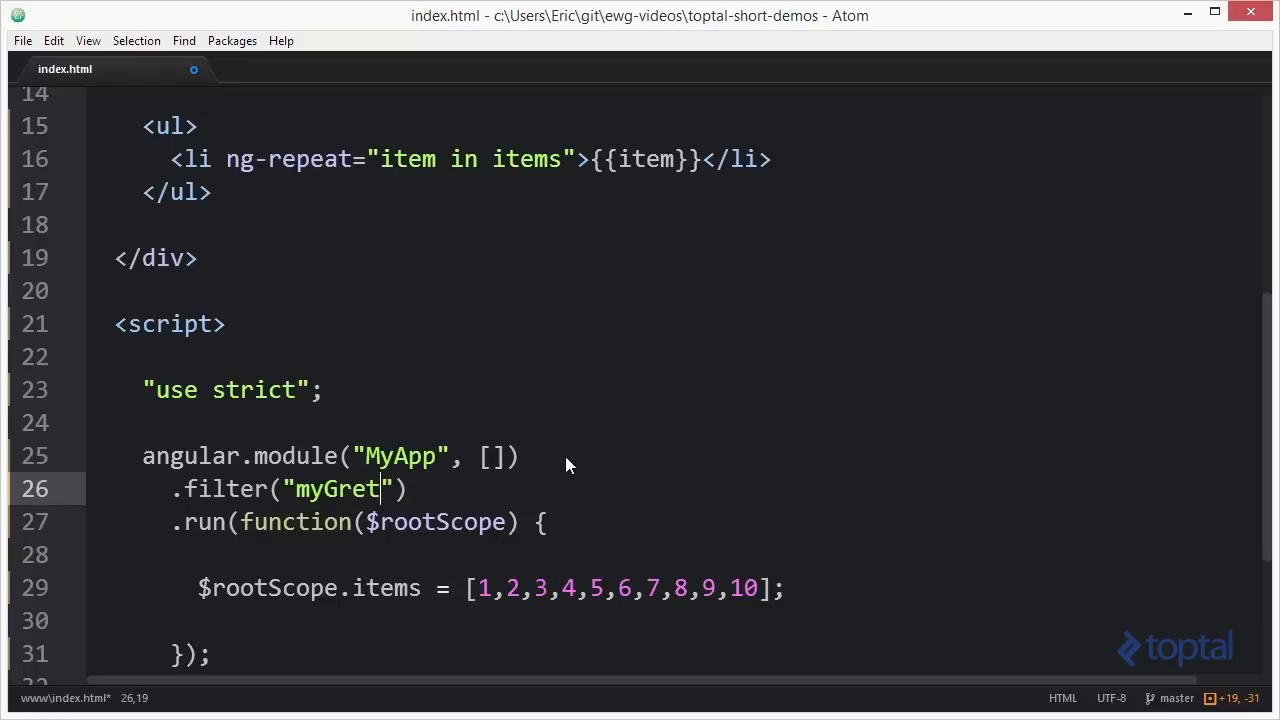
text(erThan)
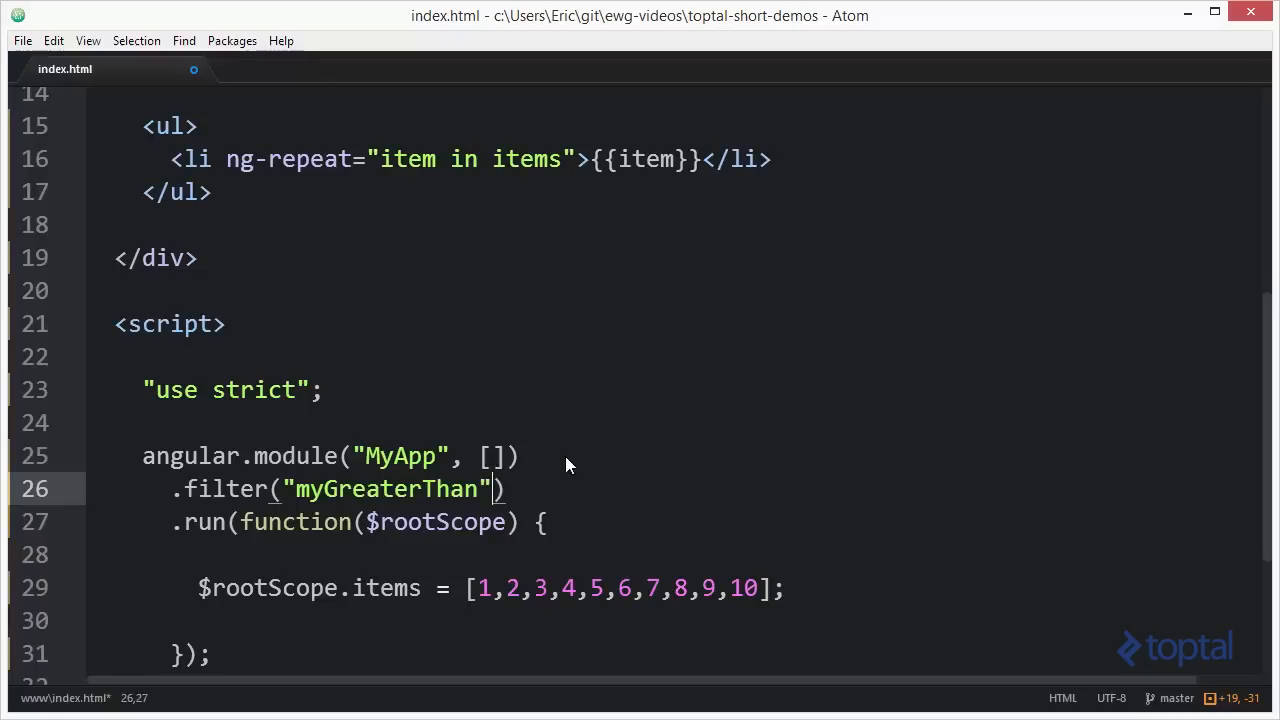
text(, function()
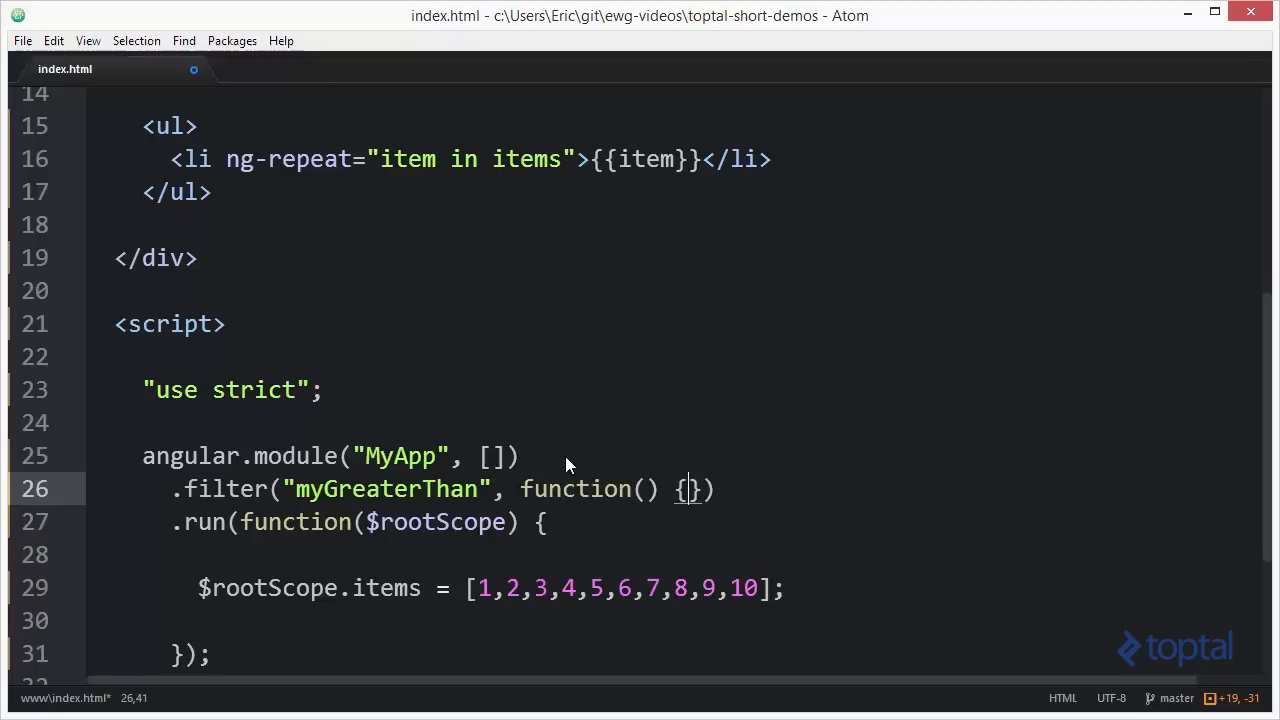
key(enter)
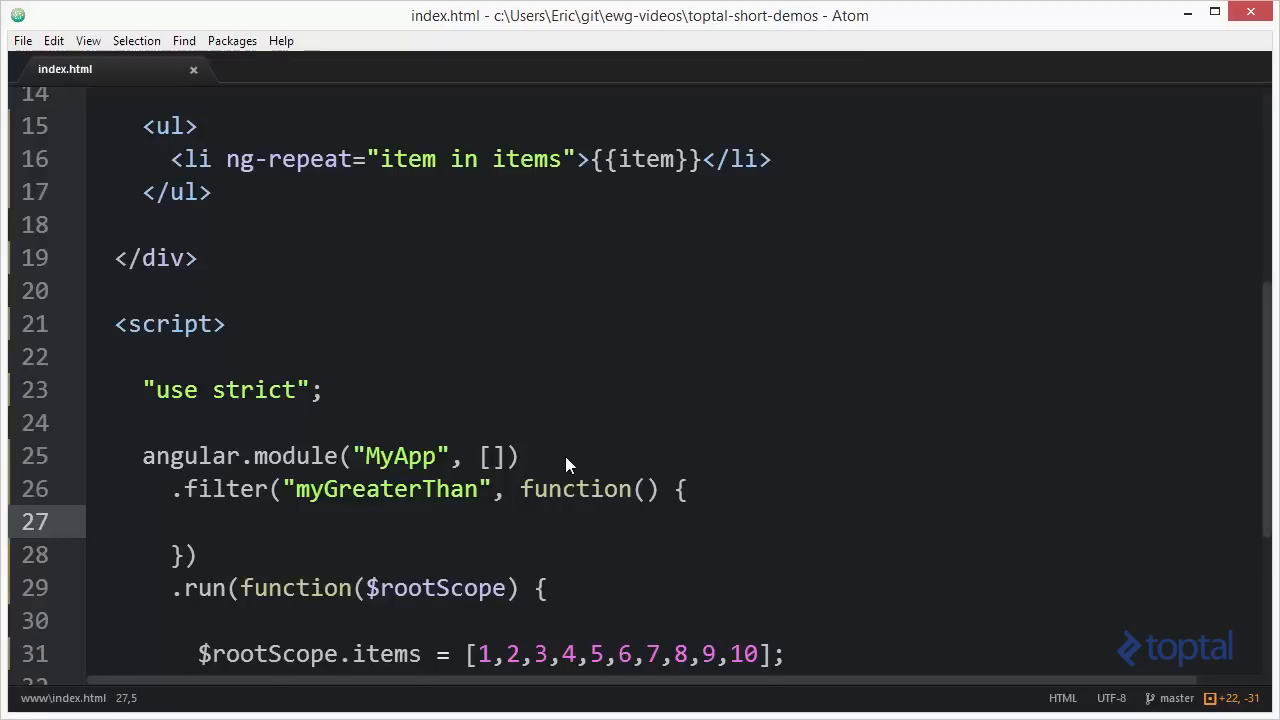
Make the filter return an empty function(listOfValues, greaterThanValue)
text(return)
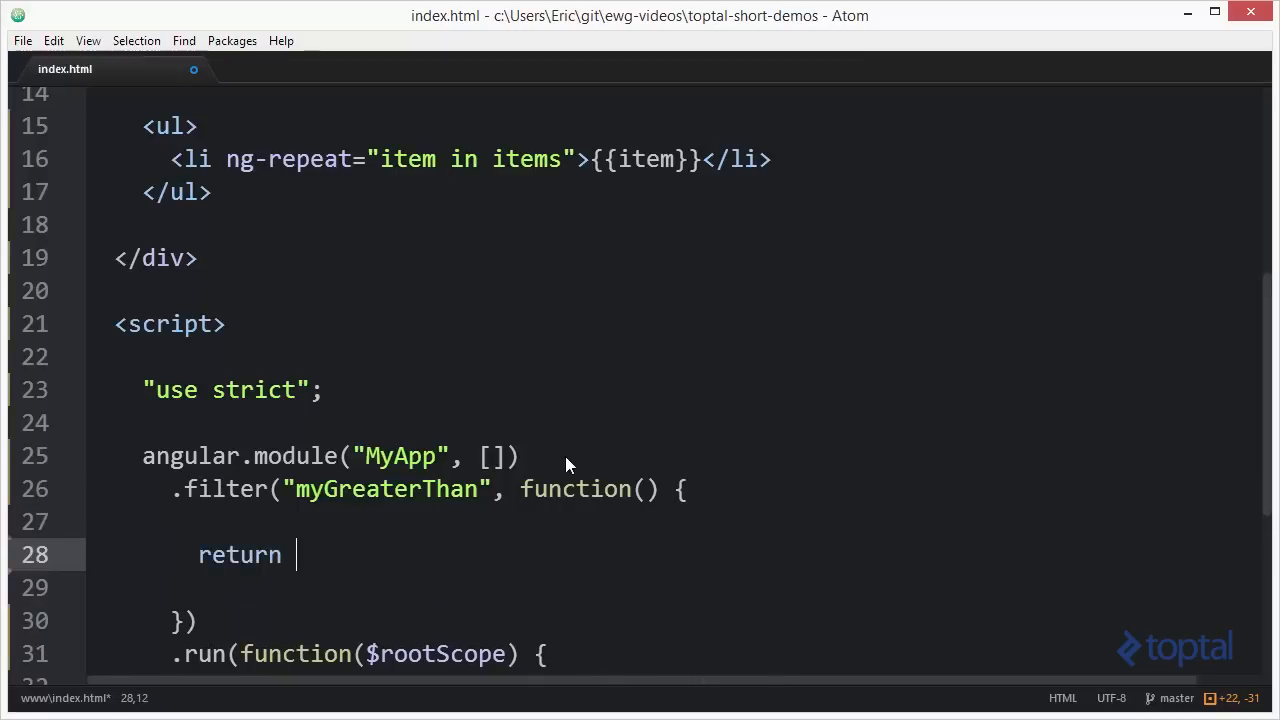
text(function)
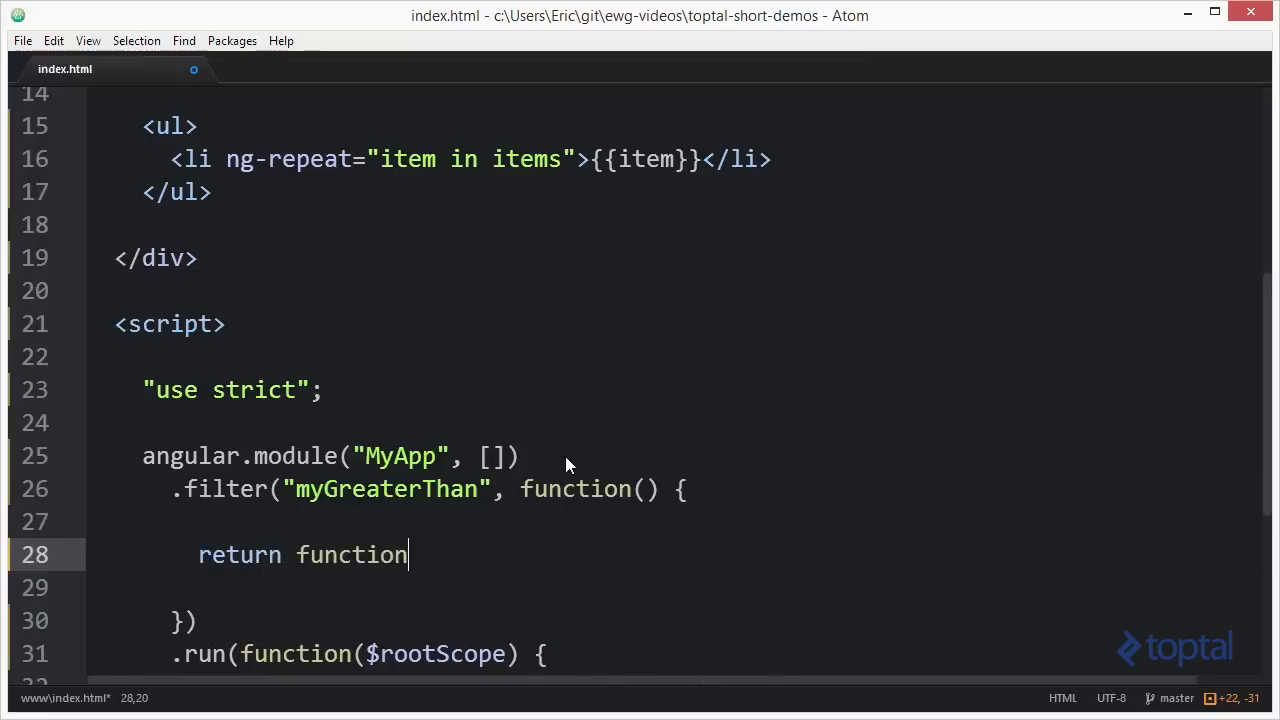
text((value))
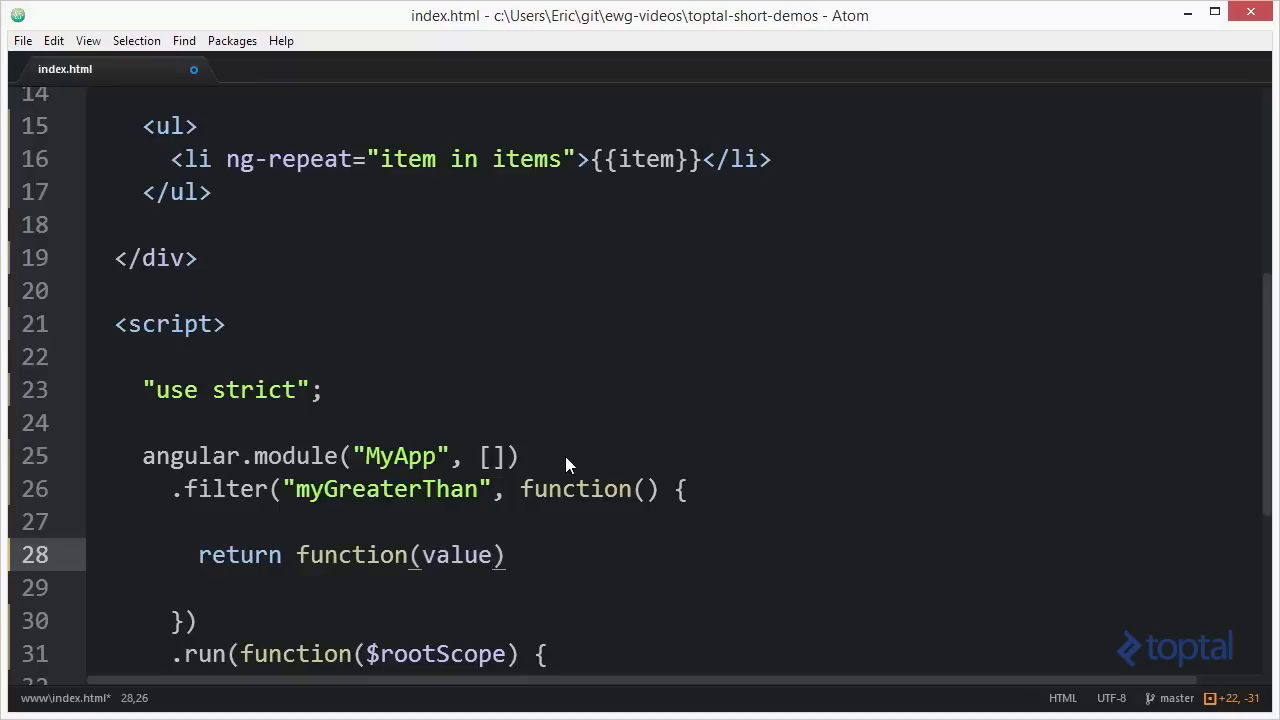
double_click(457, 555)
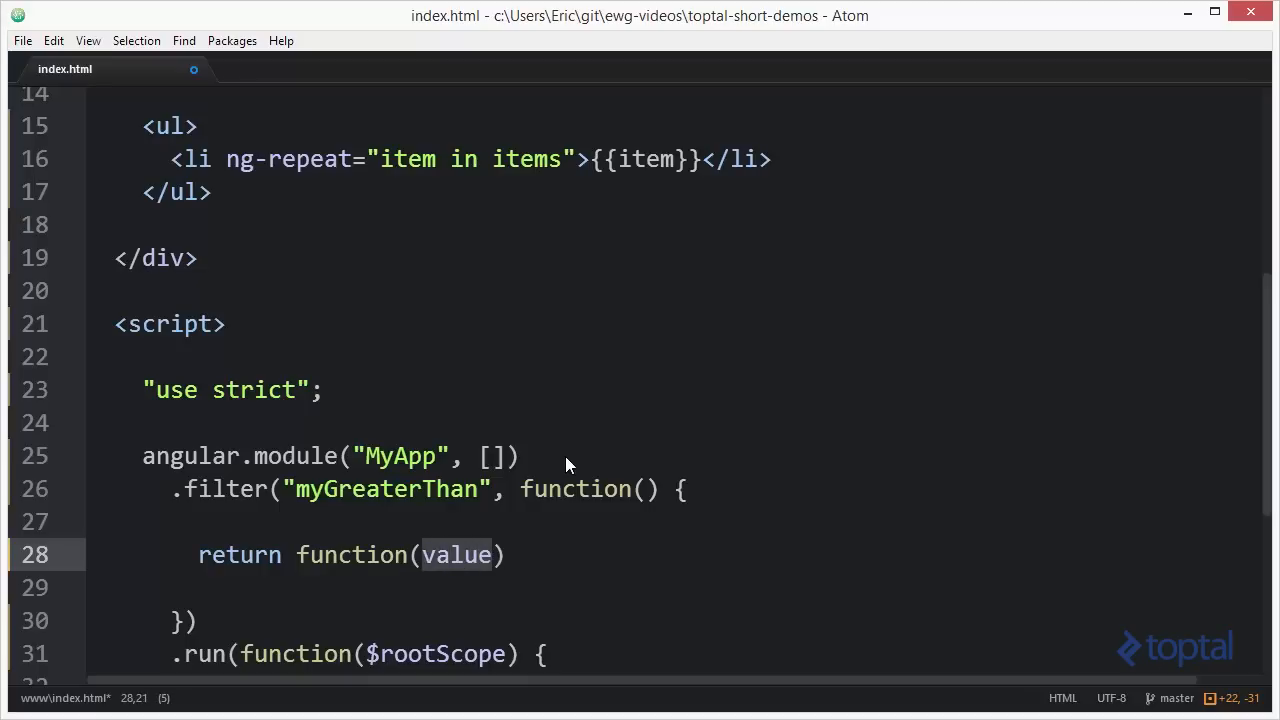
text(listOfV)
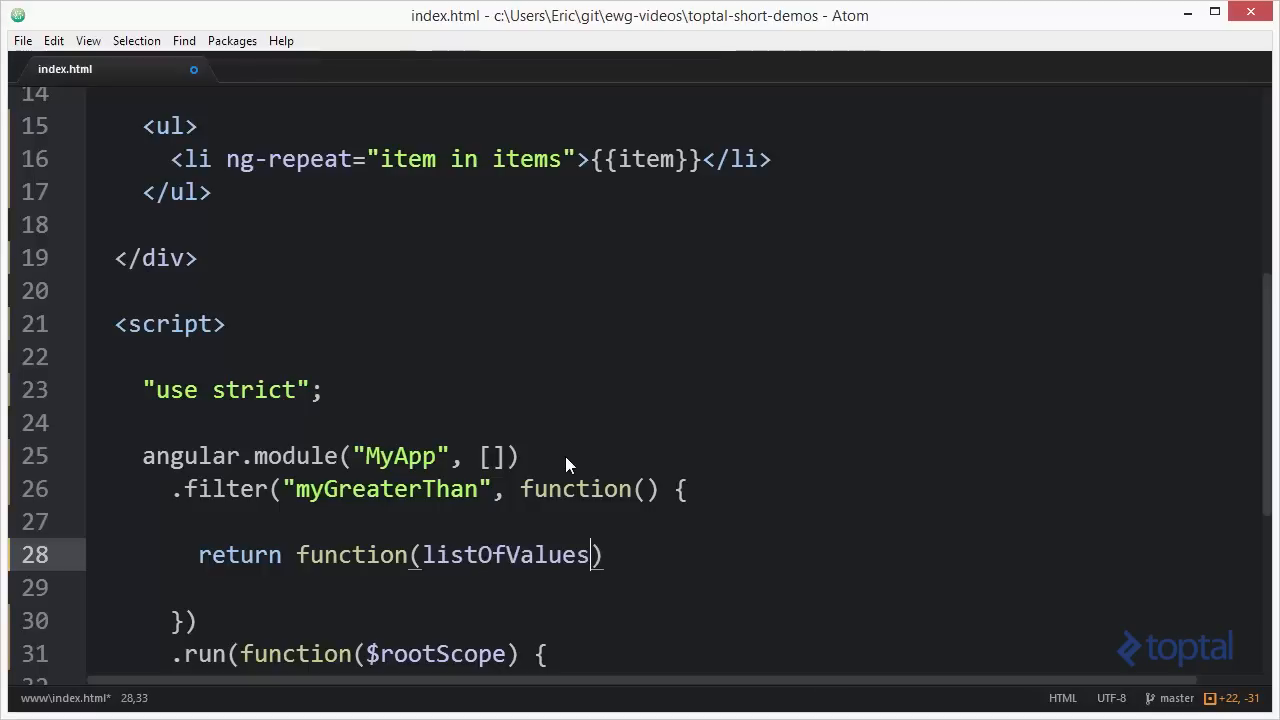
text(, greaterThanV)
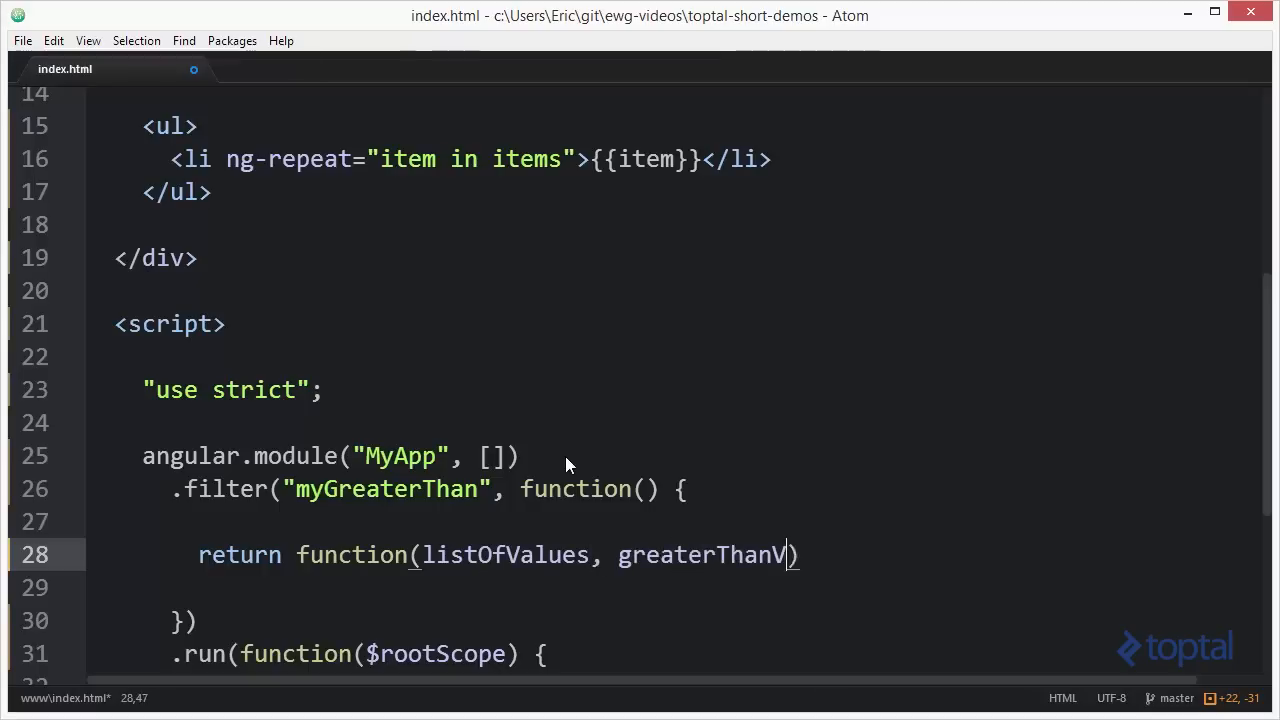
text(alue) {)
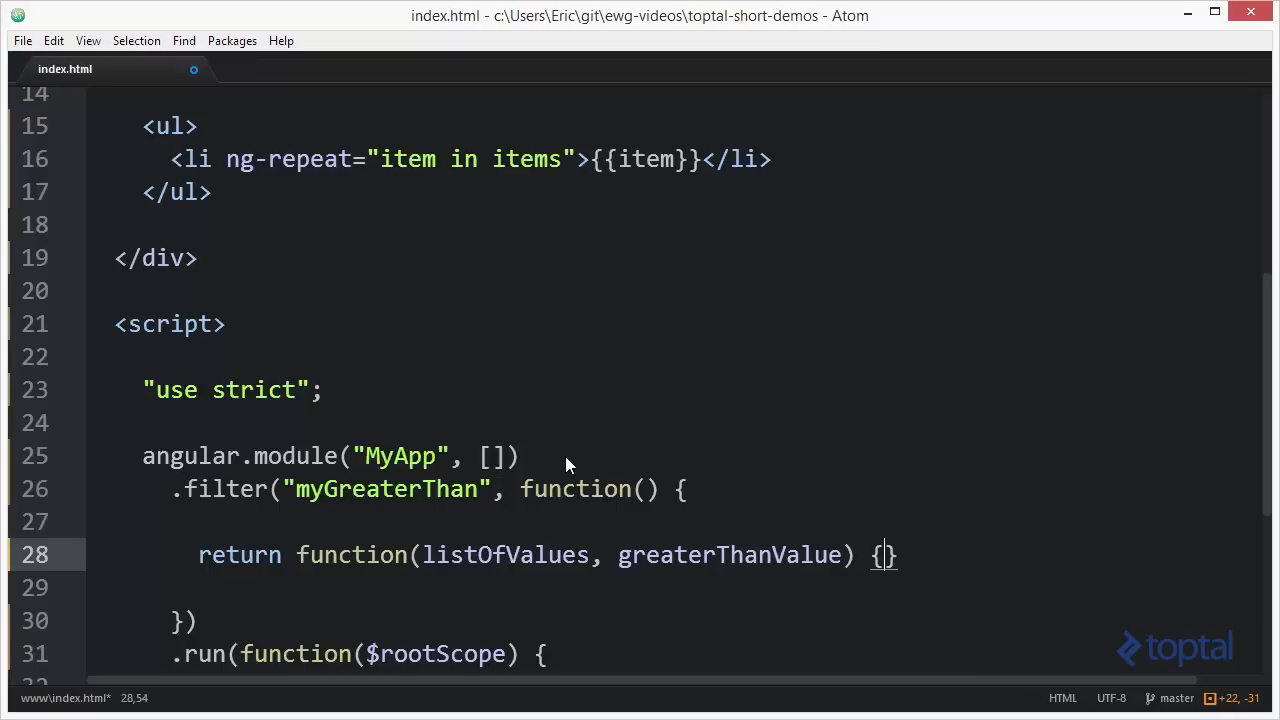
key(Return)
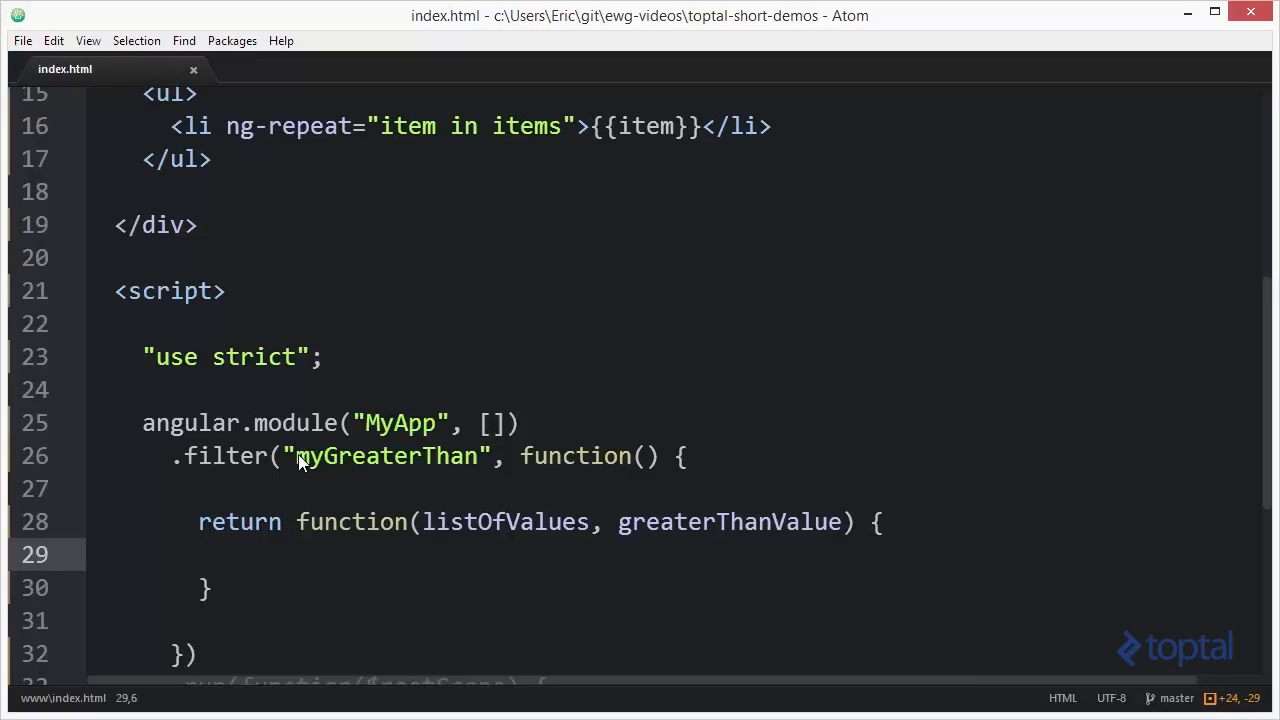
double_click(385, 456)
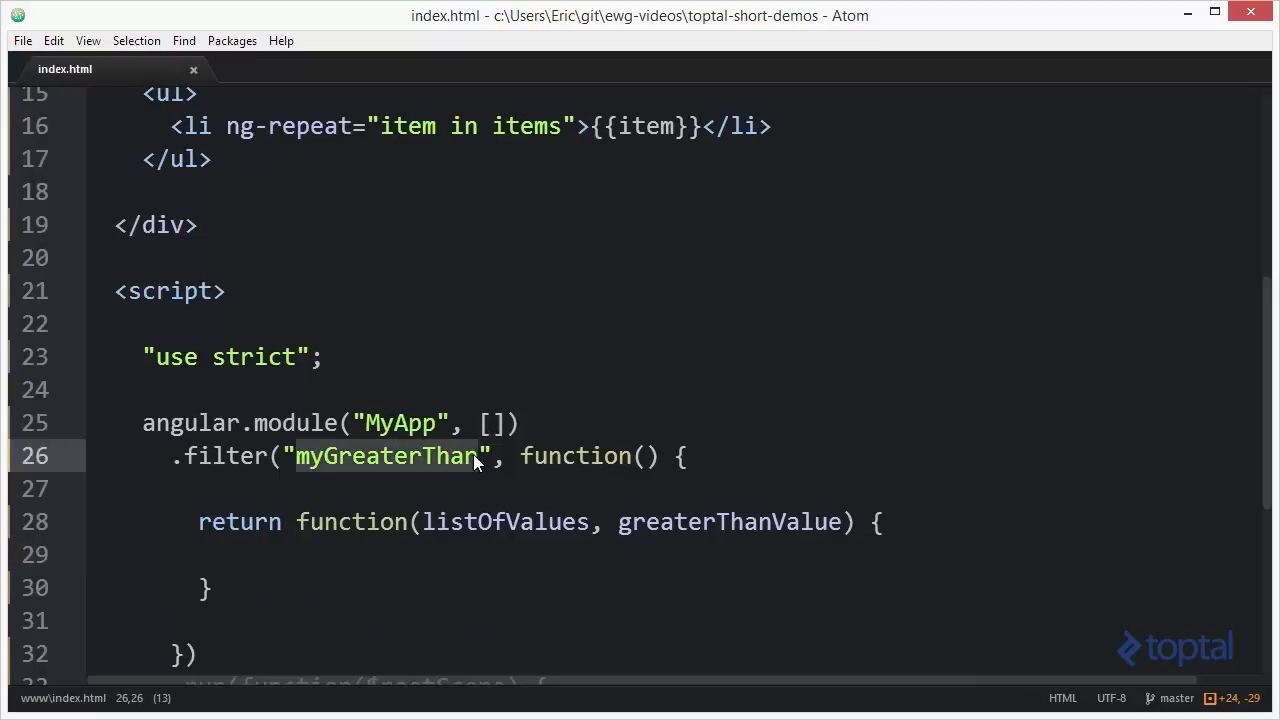
scroll(up, 3)
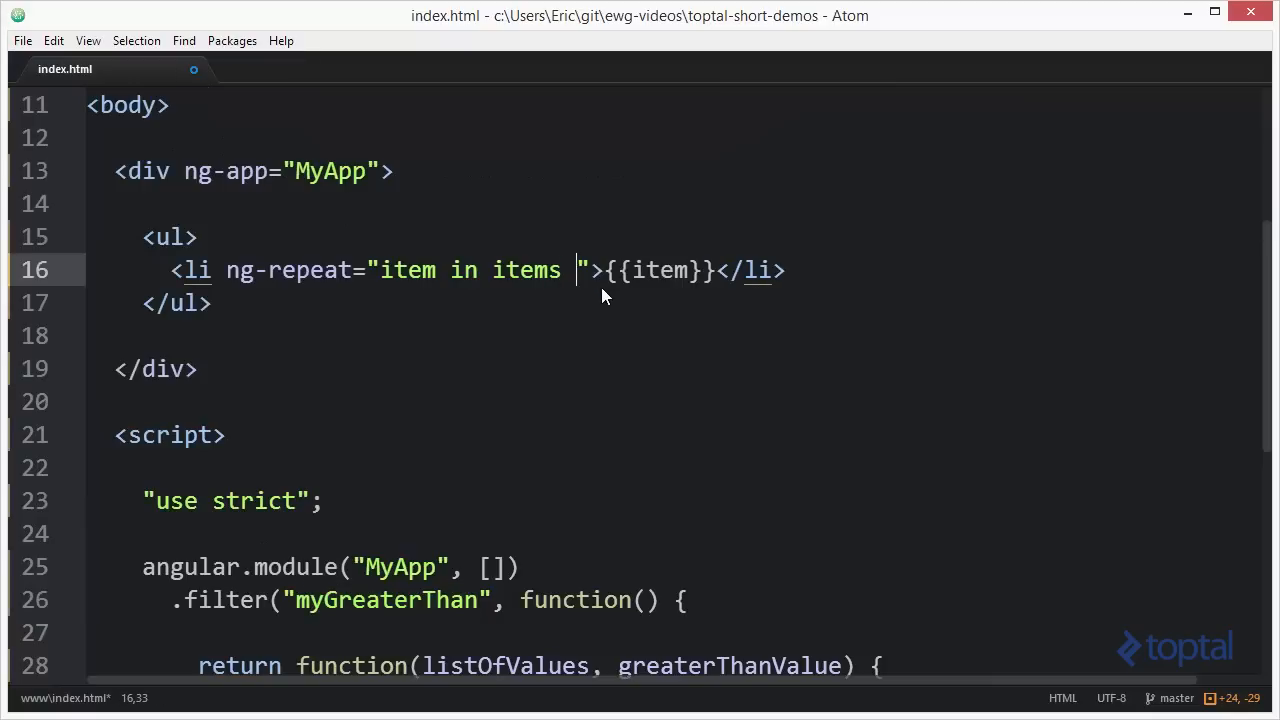
Append | myGreaterThan:4 after items in the li ng-repeat expression
text(| myGreaterThan)
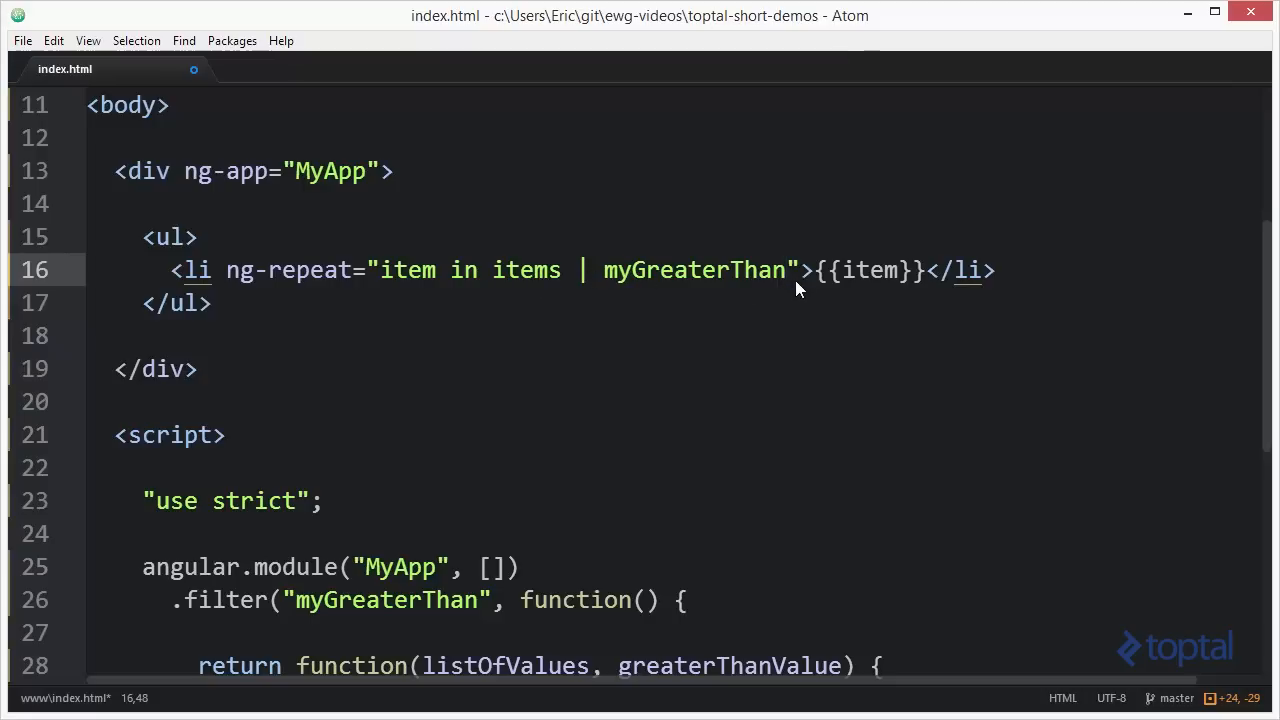
text(:)
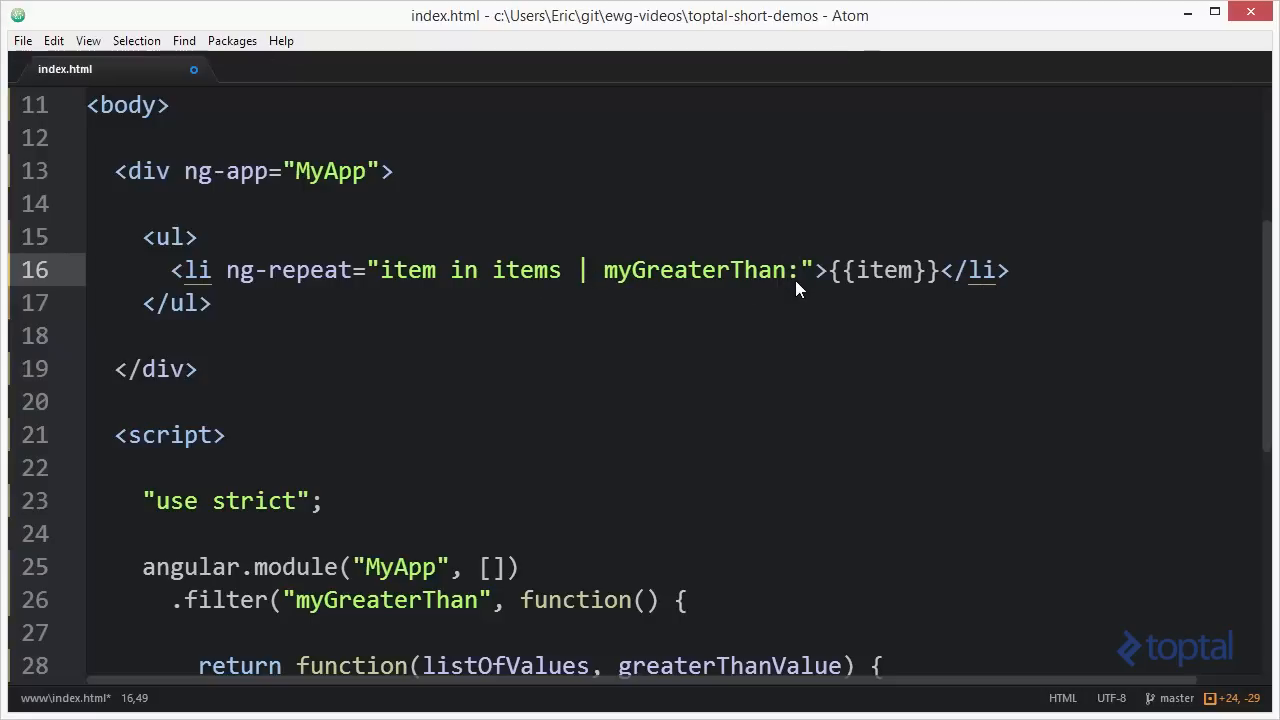
text(4)
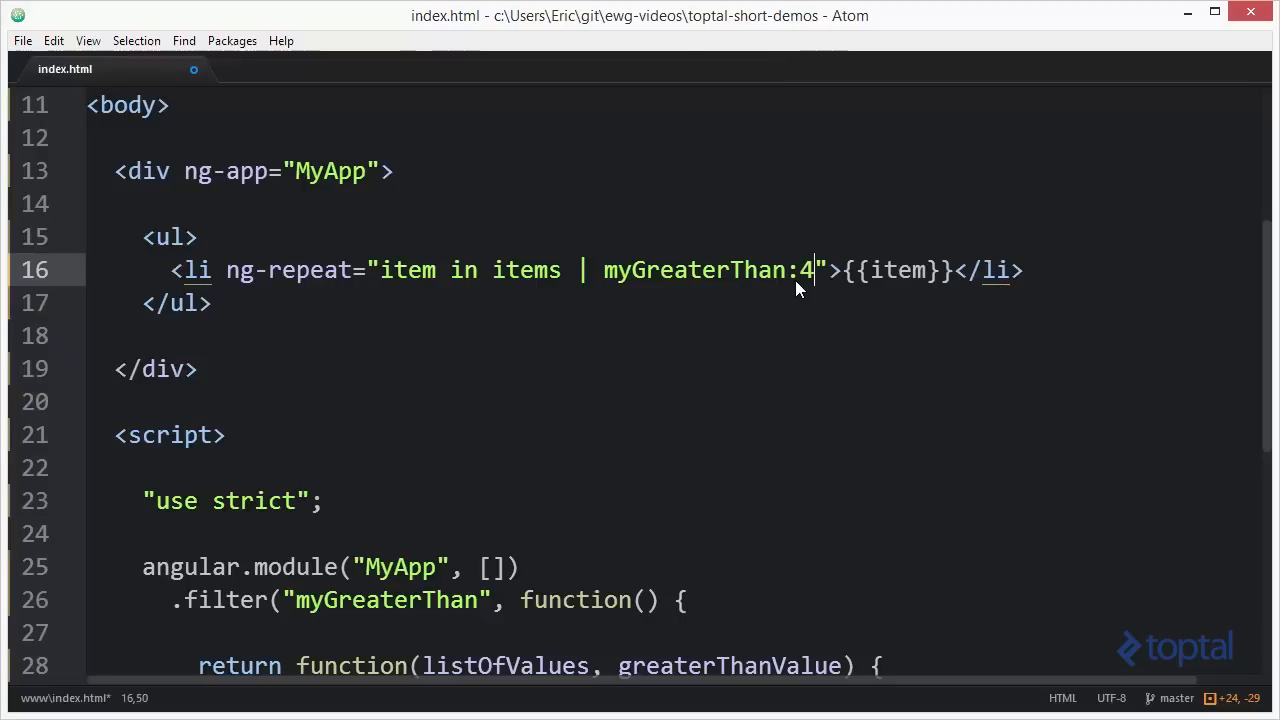
mouse_move(723, 335)
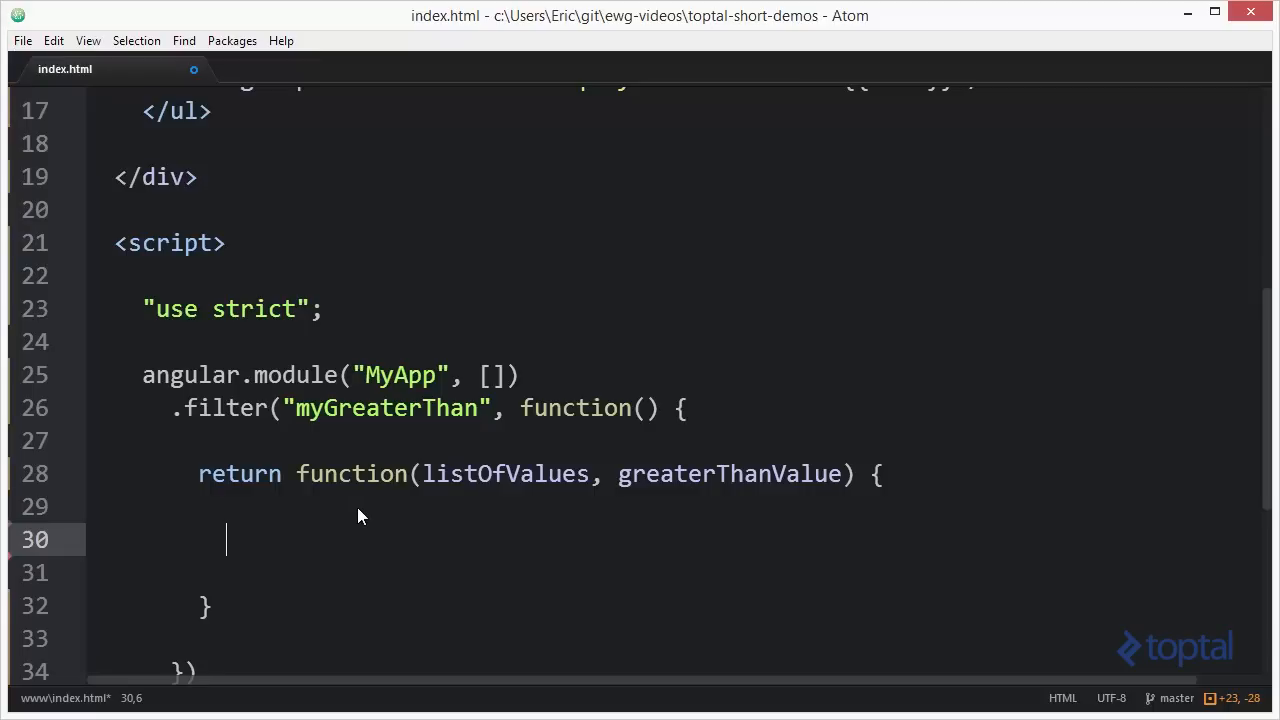
Declare var list = []; and a for loop with x from 0 to listOfValues.length
text(var)
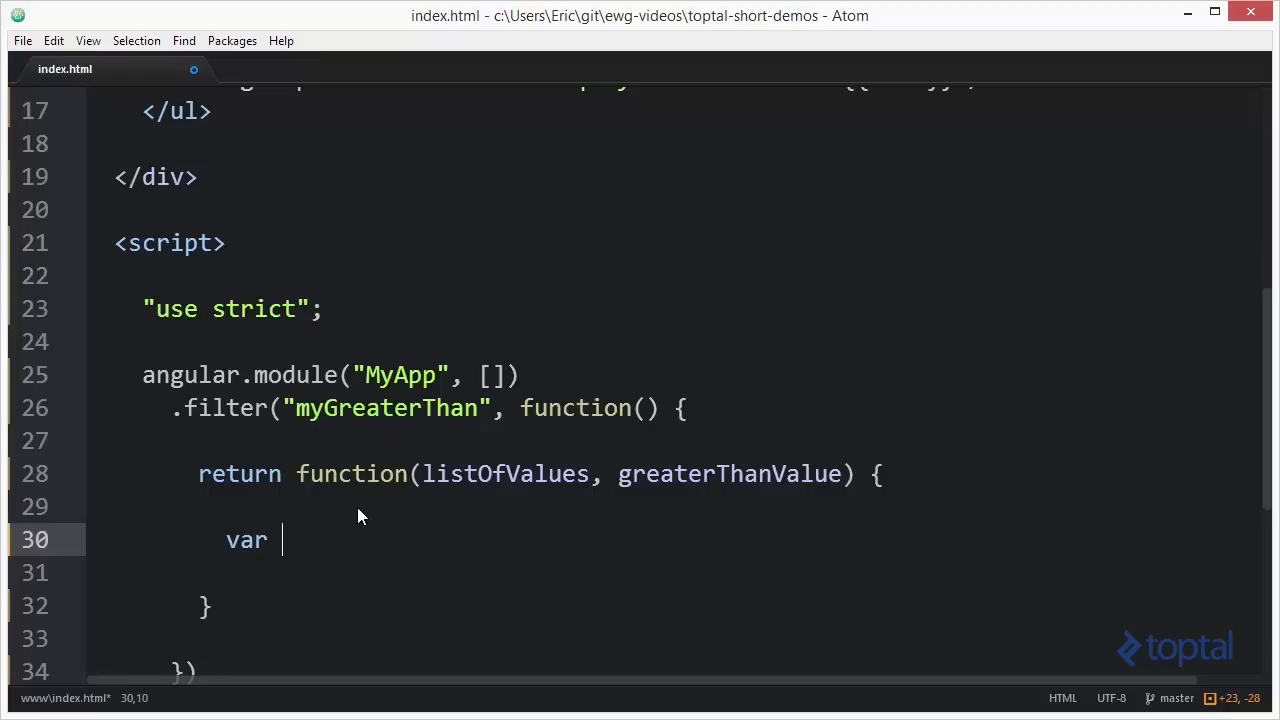
text(lis)
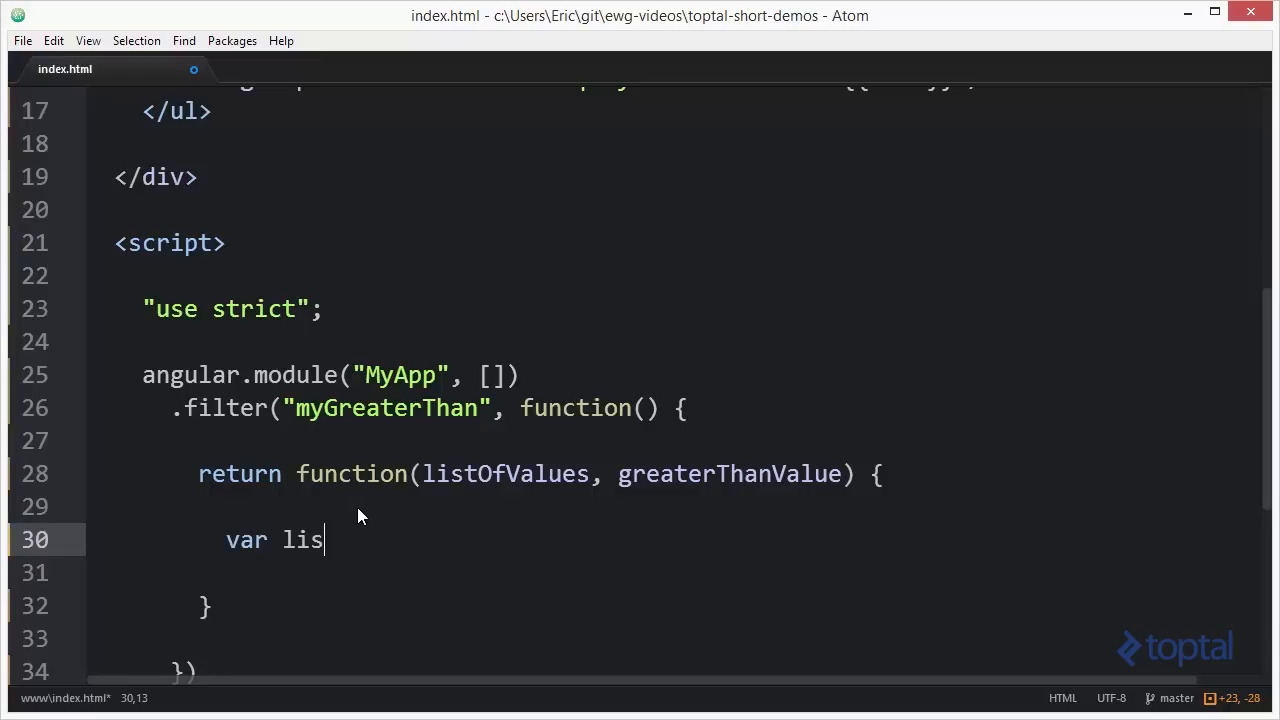
text(t = [];)
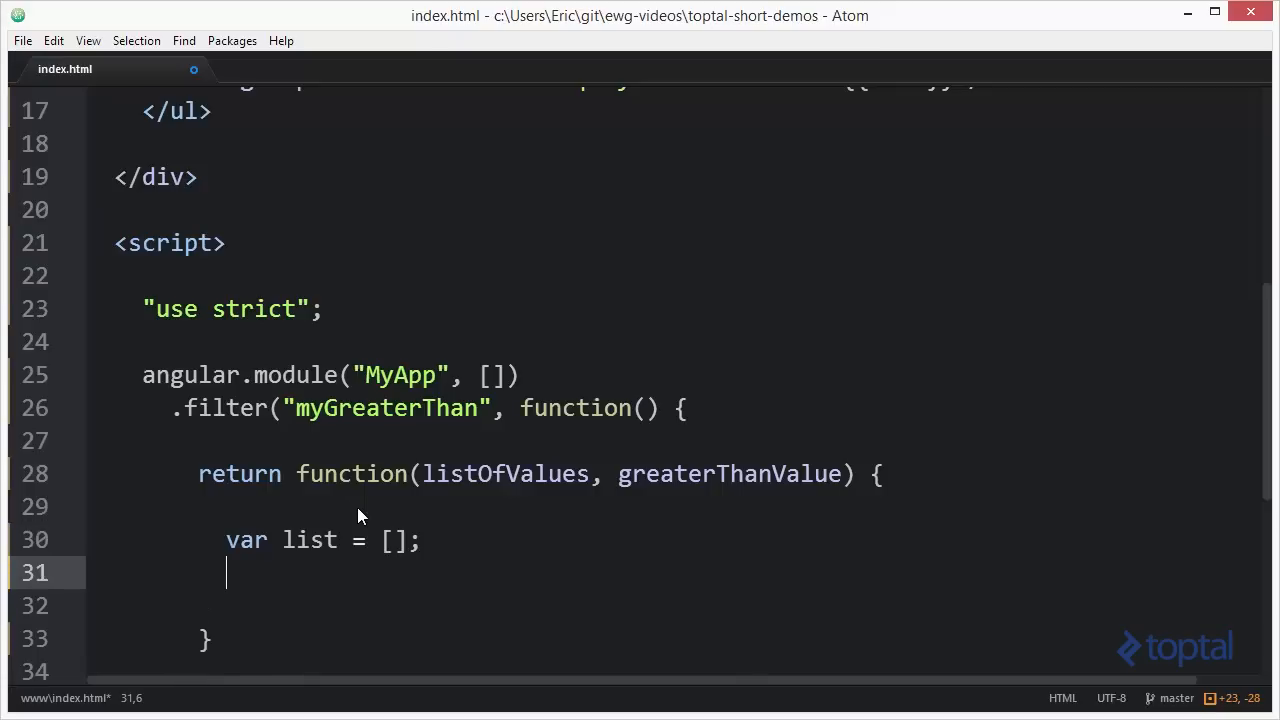
text(for(v)
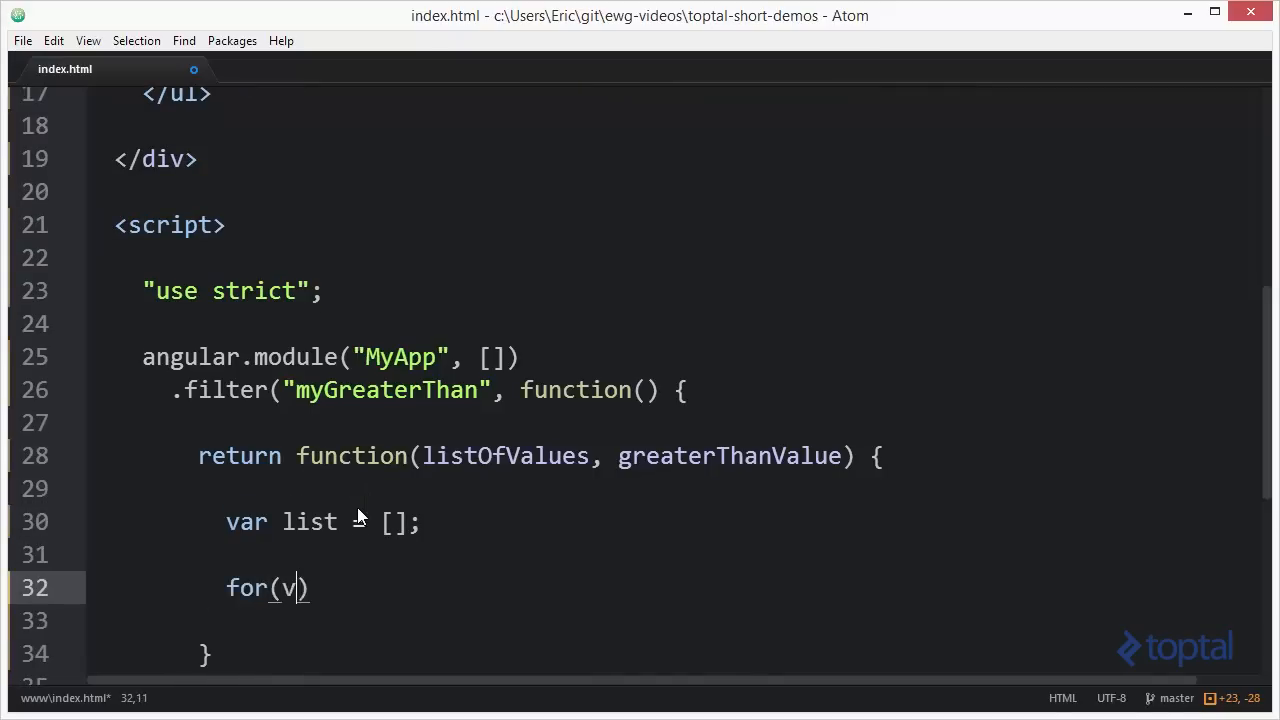
text(ar x=0;)
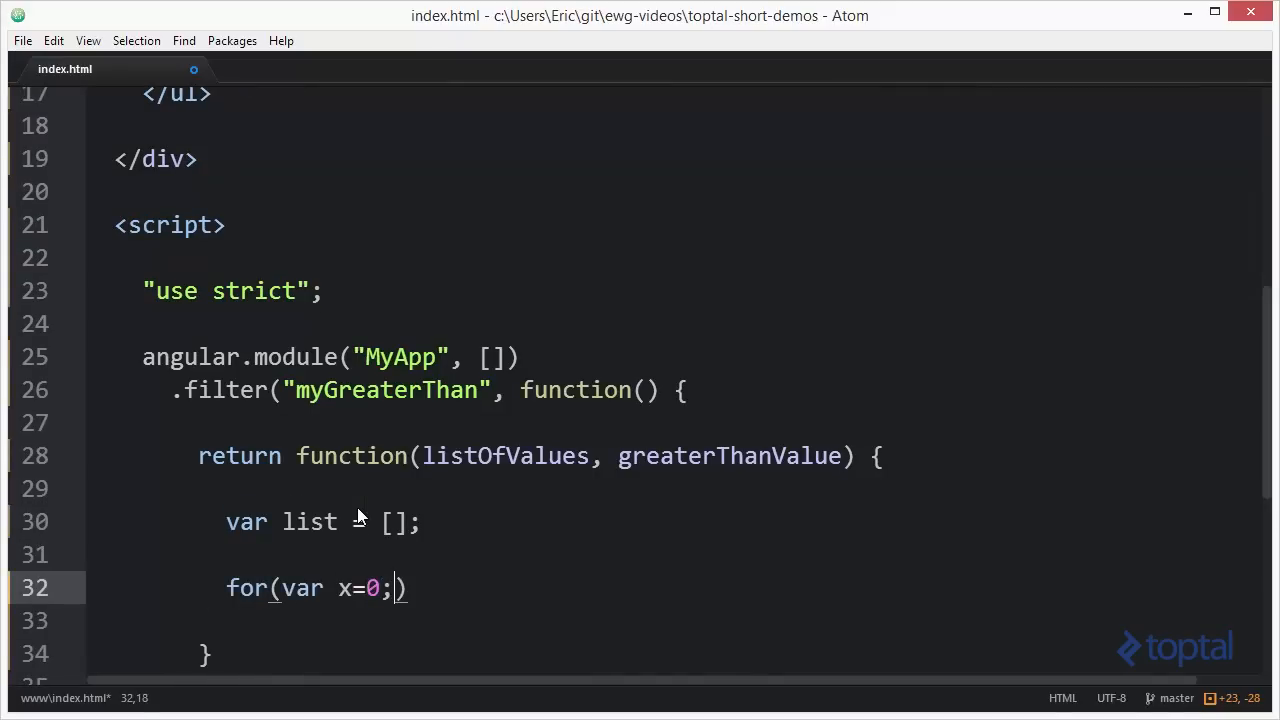
text(x< list)
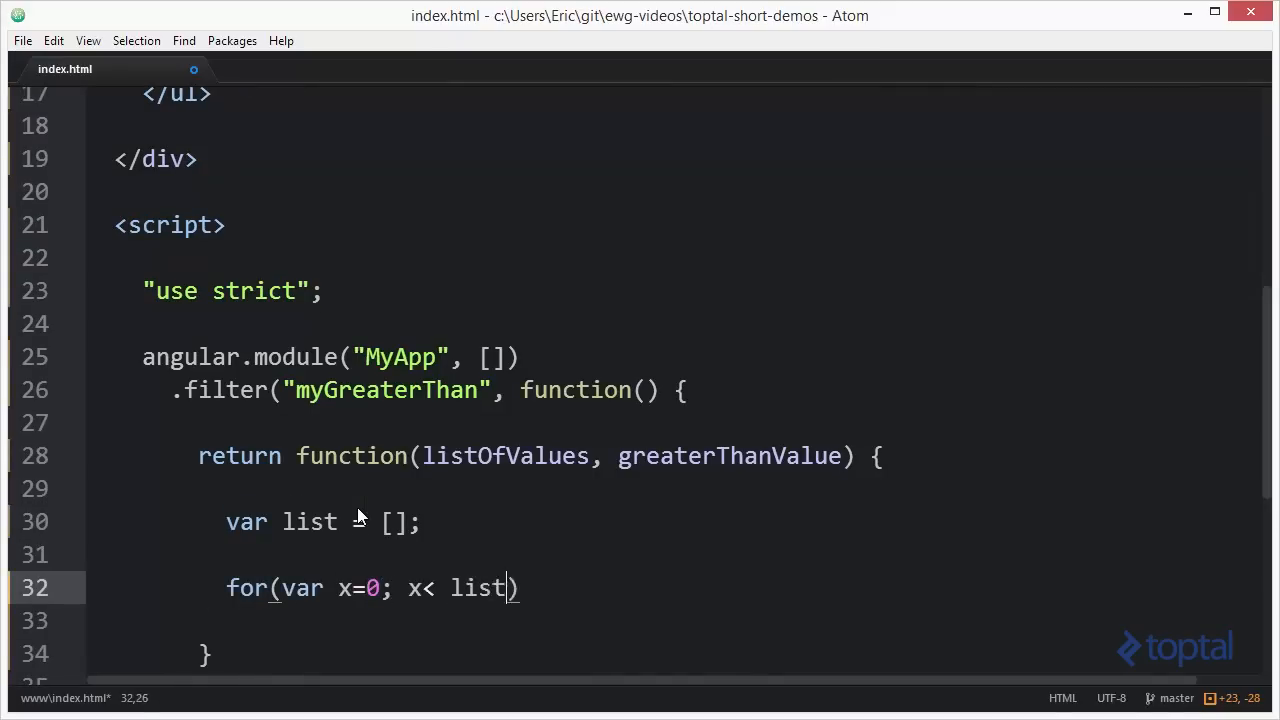
text(OfValues.length)
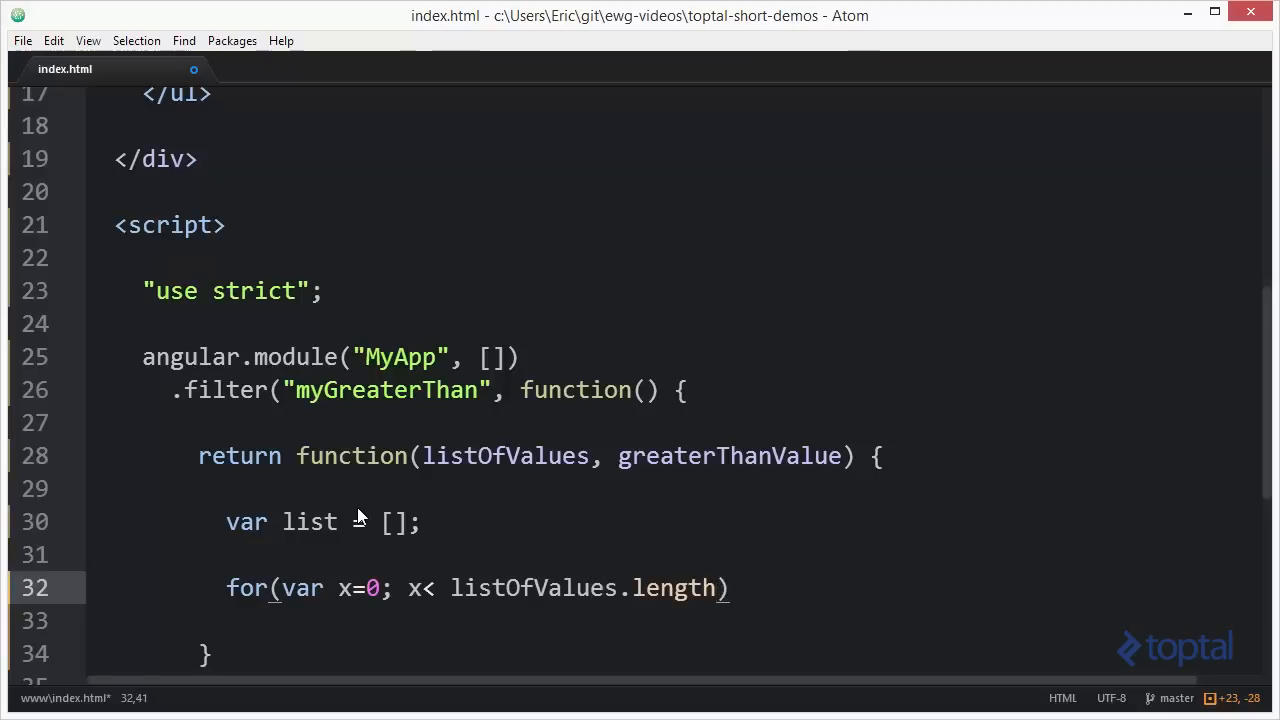
text(; x++)
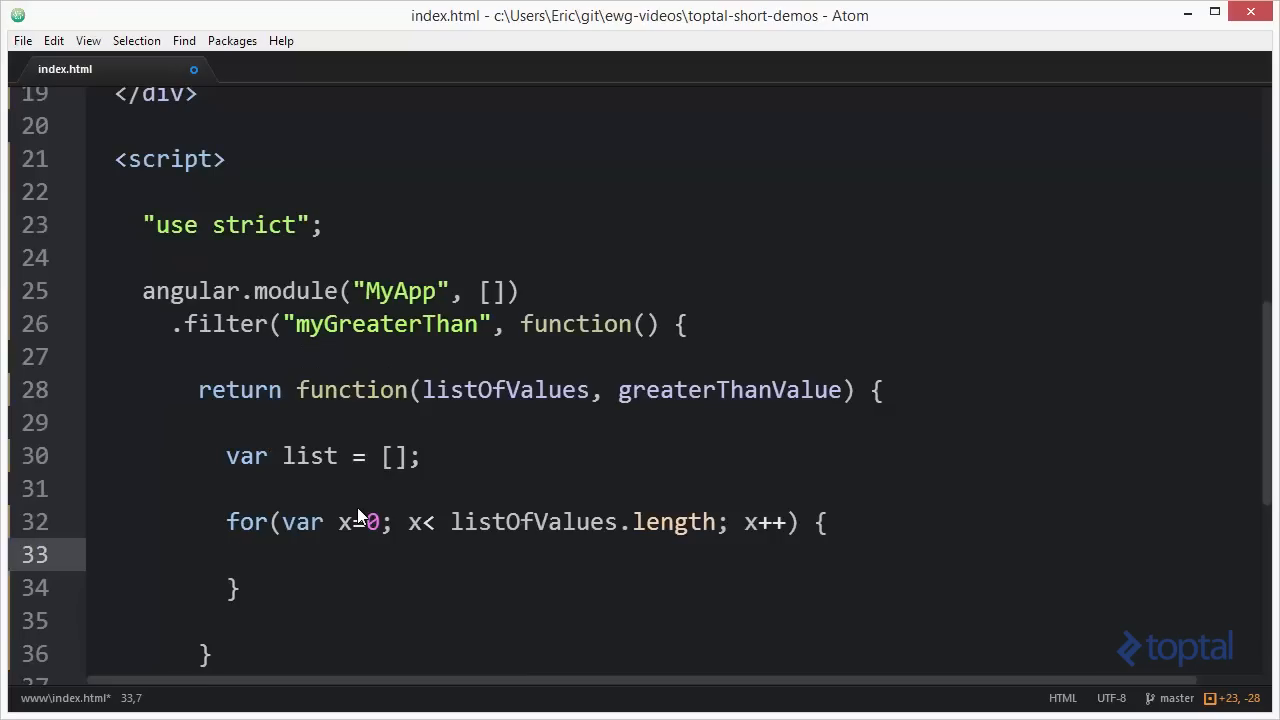
Push listOfValues[x] into list inside the for loop
text(list.p)
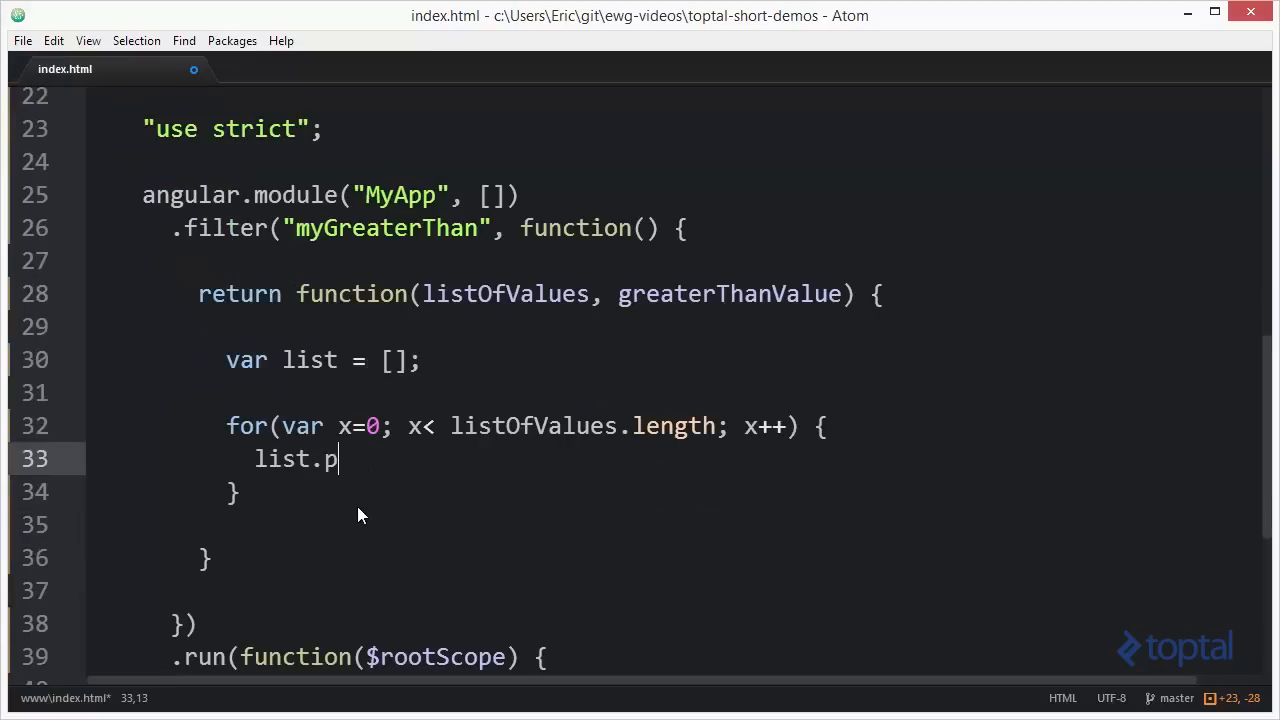
text(ush)
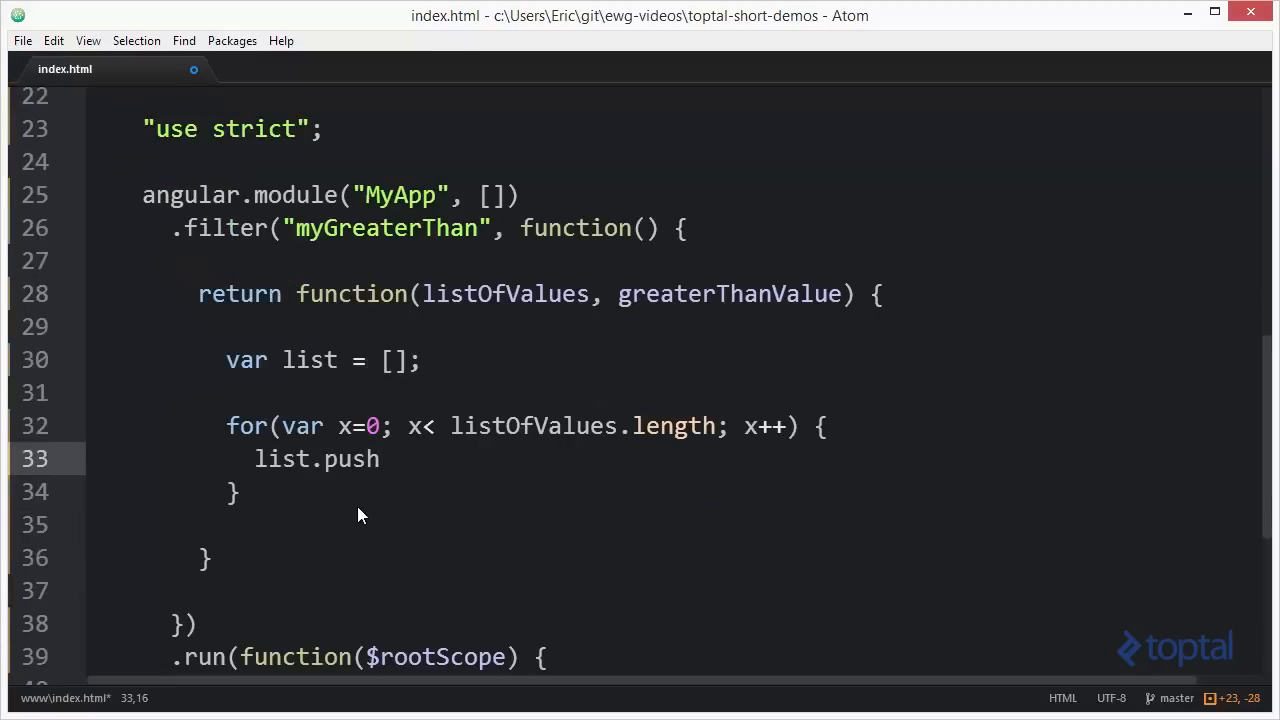
text(())
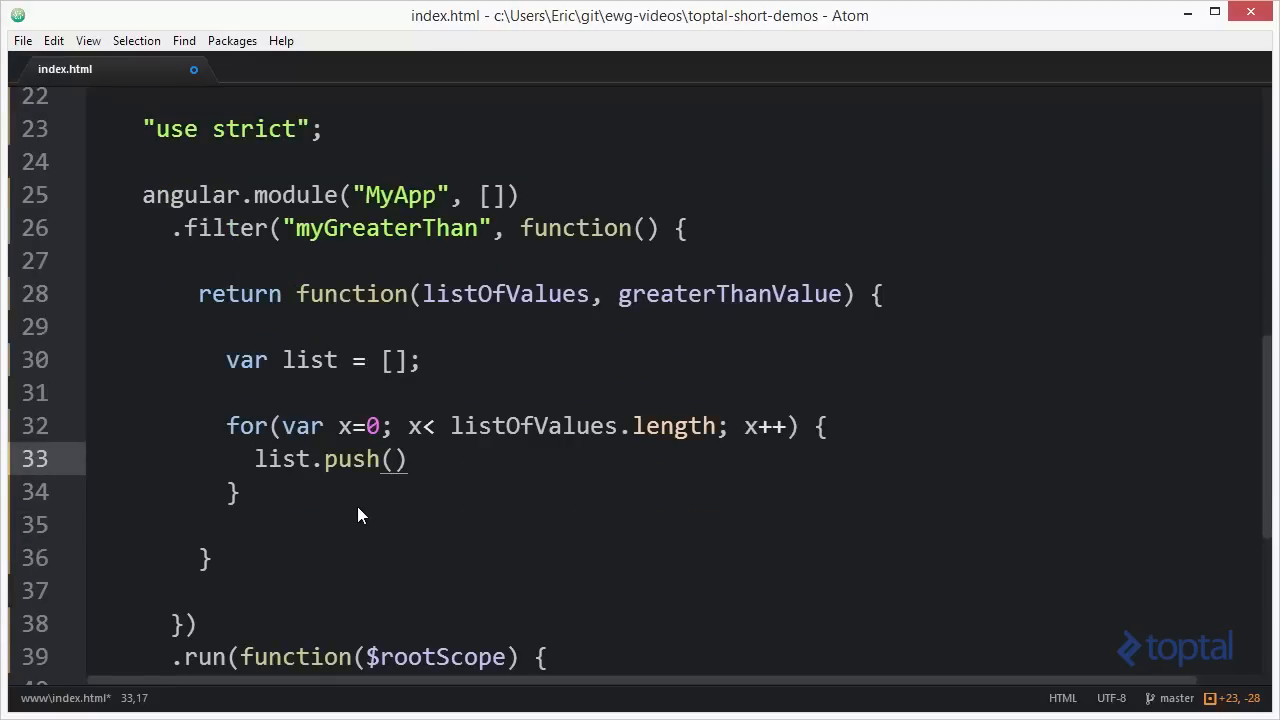
text(listOf)
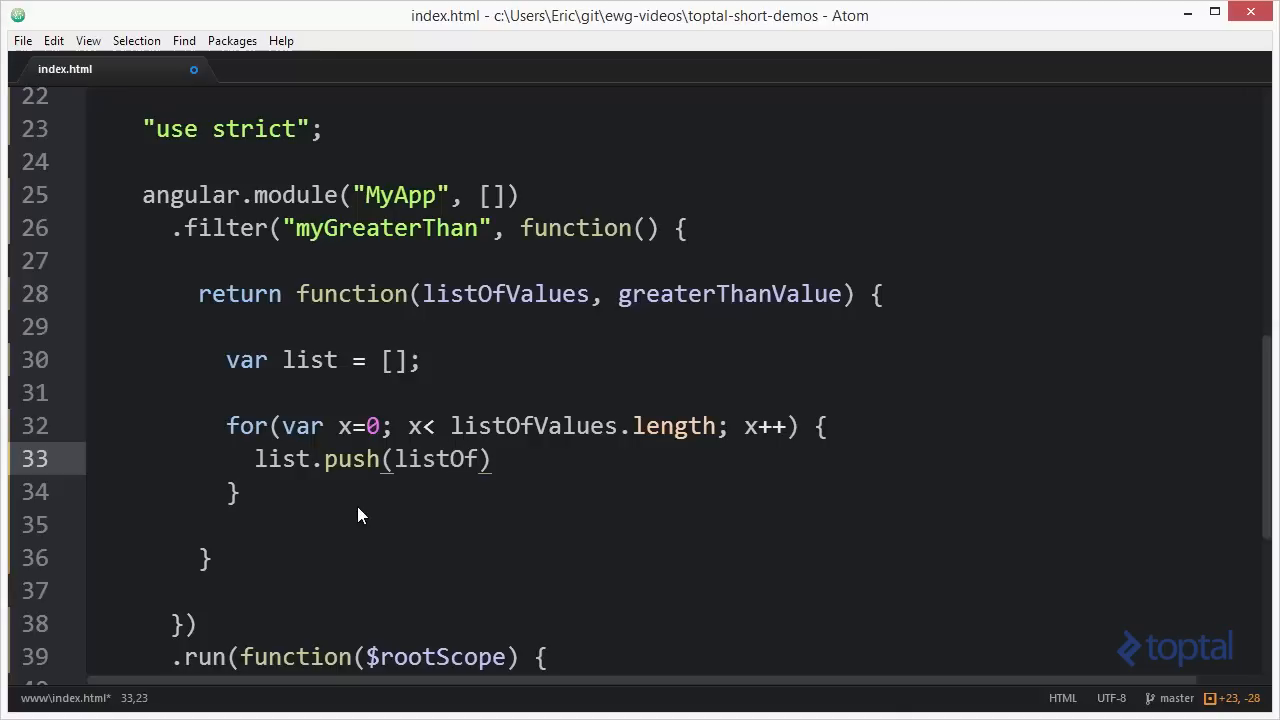
text(Values[x])
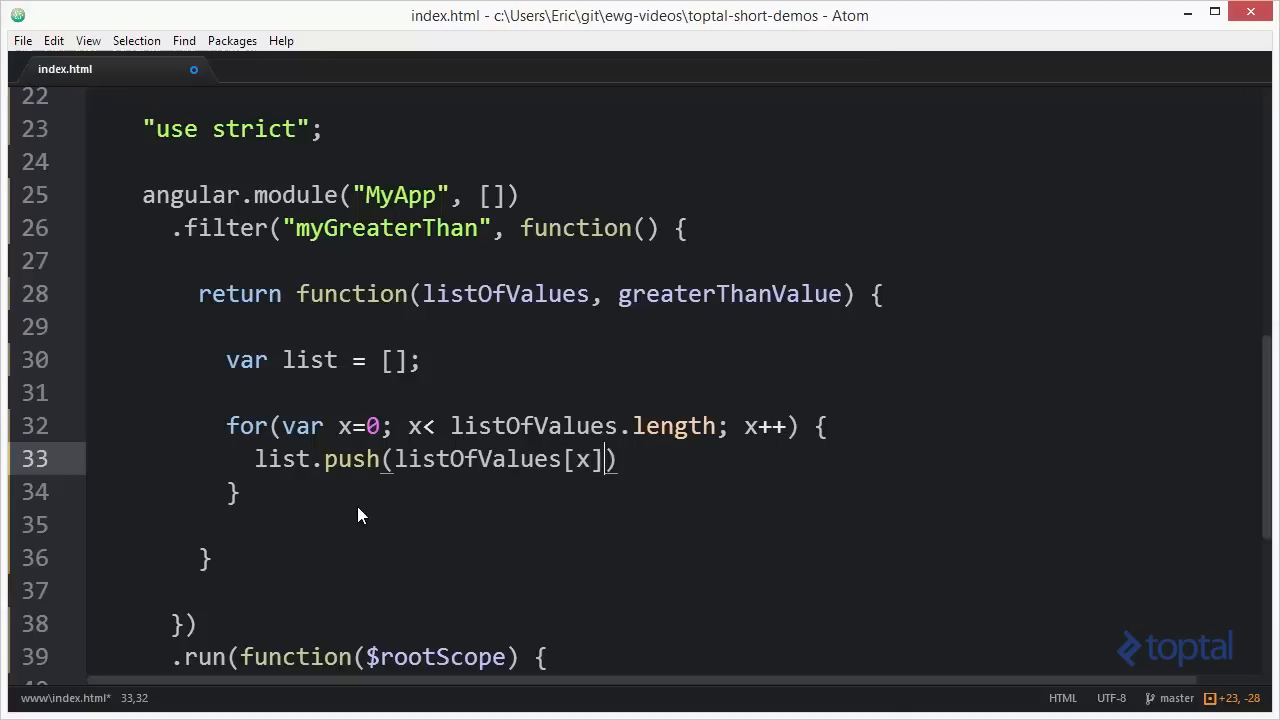
text(;)
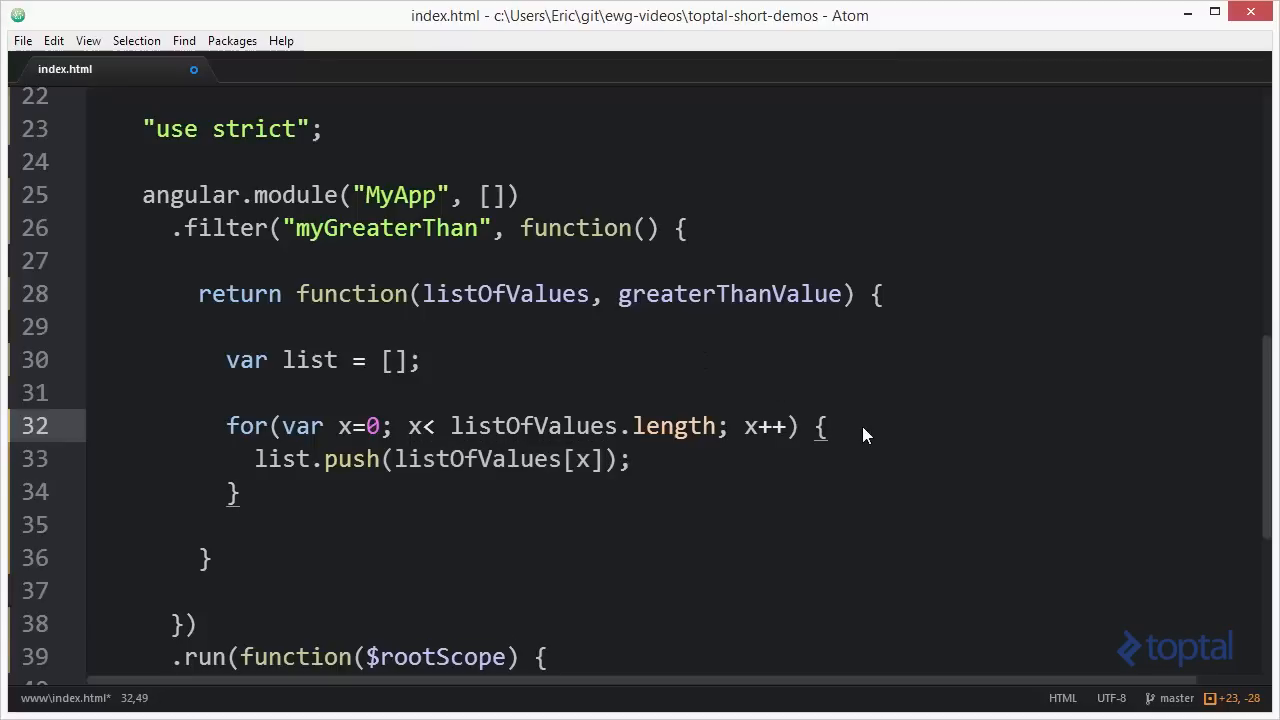
Guard the push with if (listOfValues[x] > greaterThanValue) and return list after the loop
text(if (listOfValues[x]))
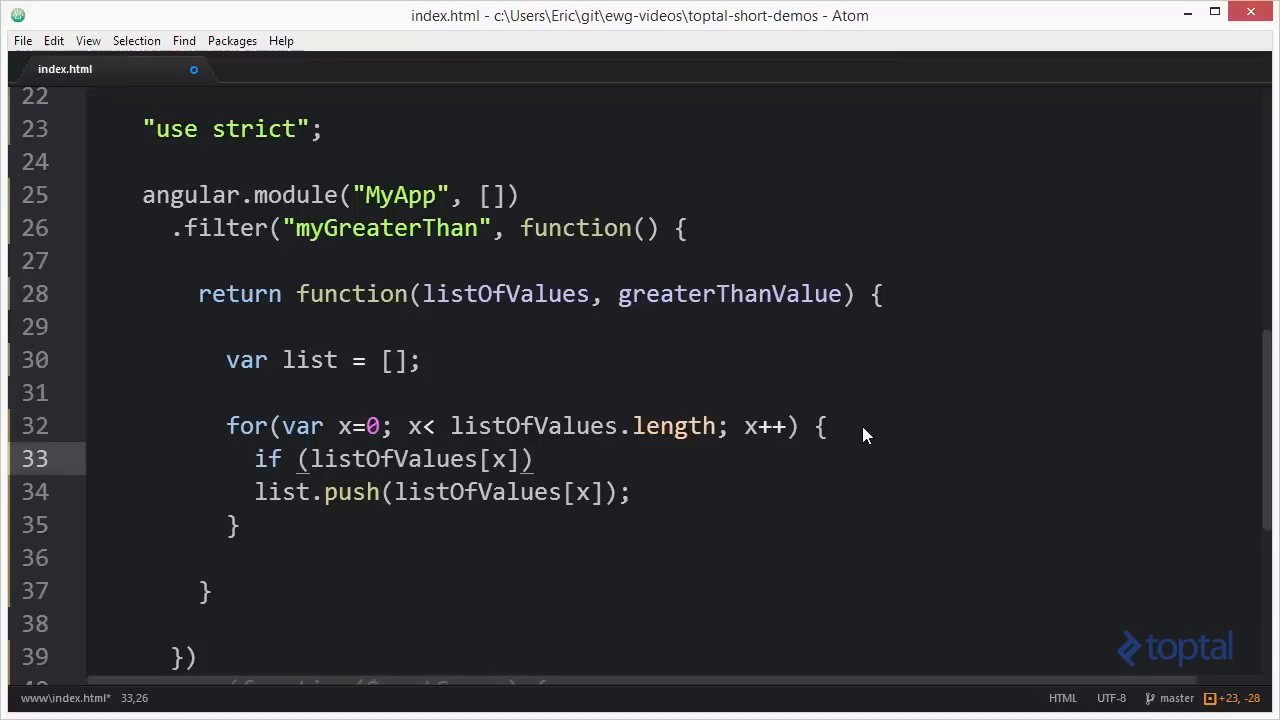
text(> greath)
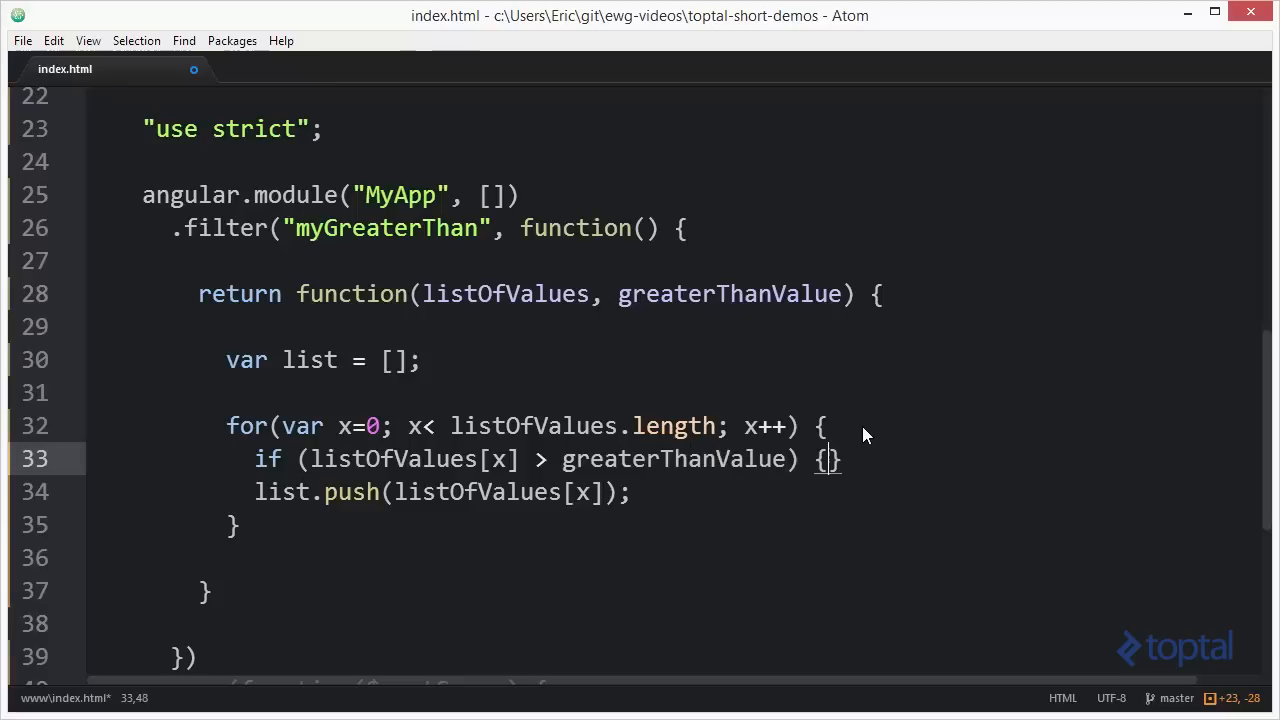
key(enter)
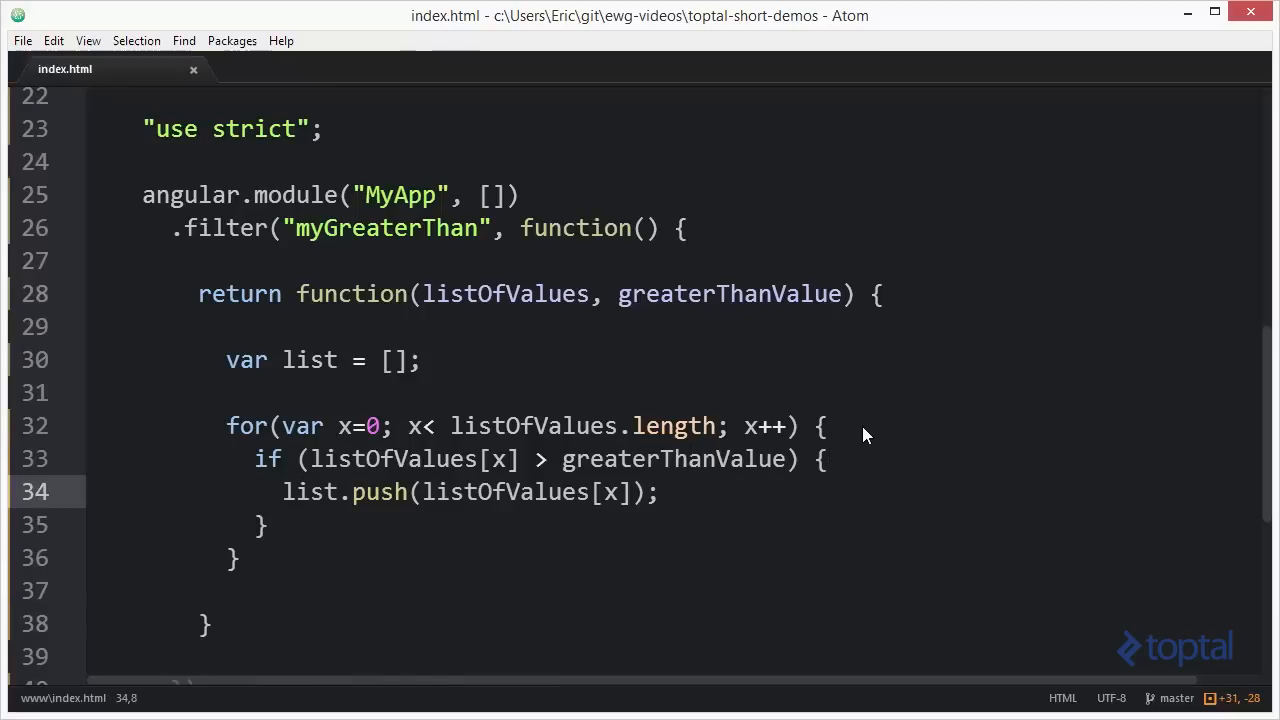
click(235, 557)
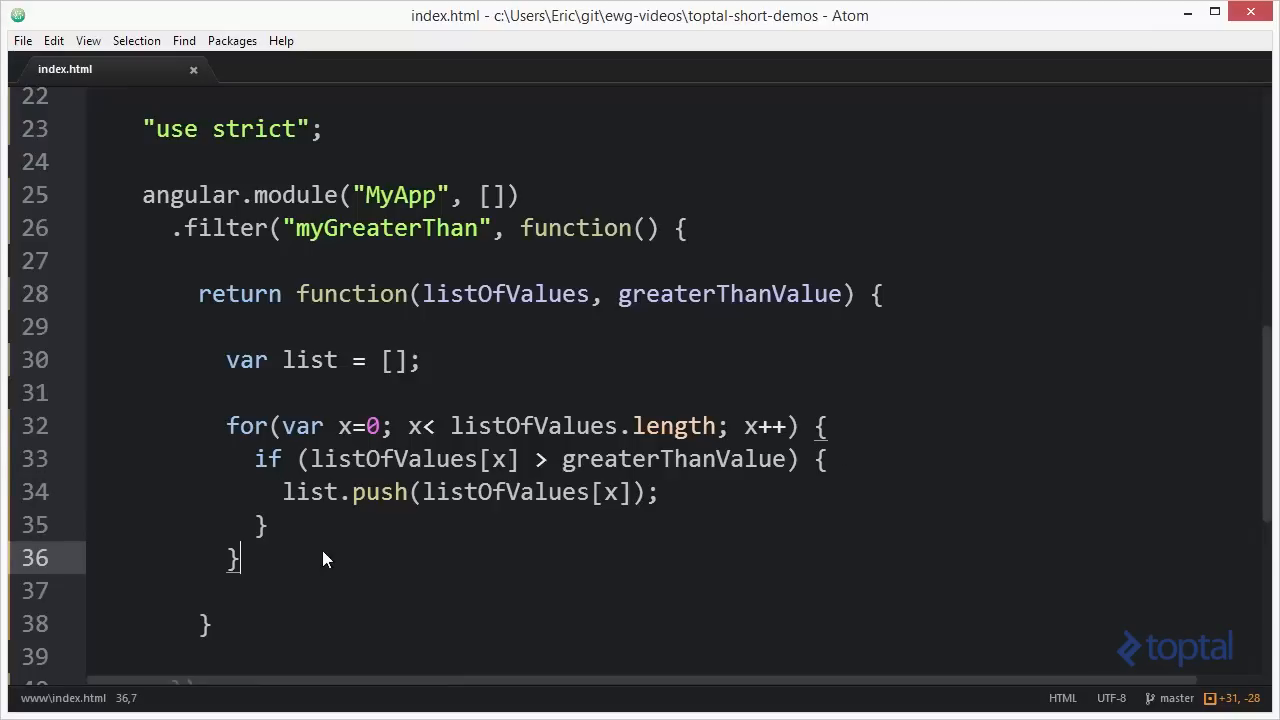
text(return)
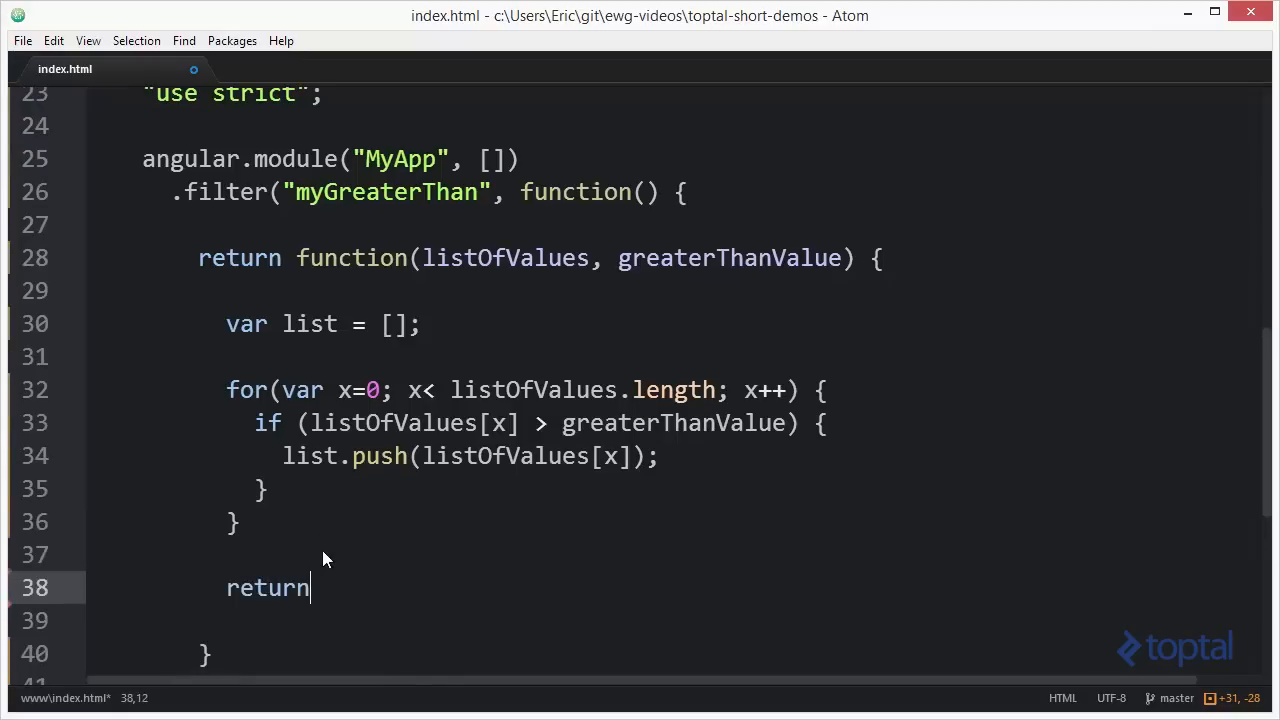
text(li;)
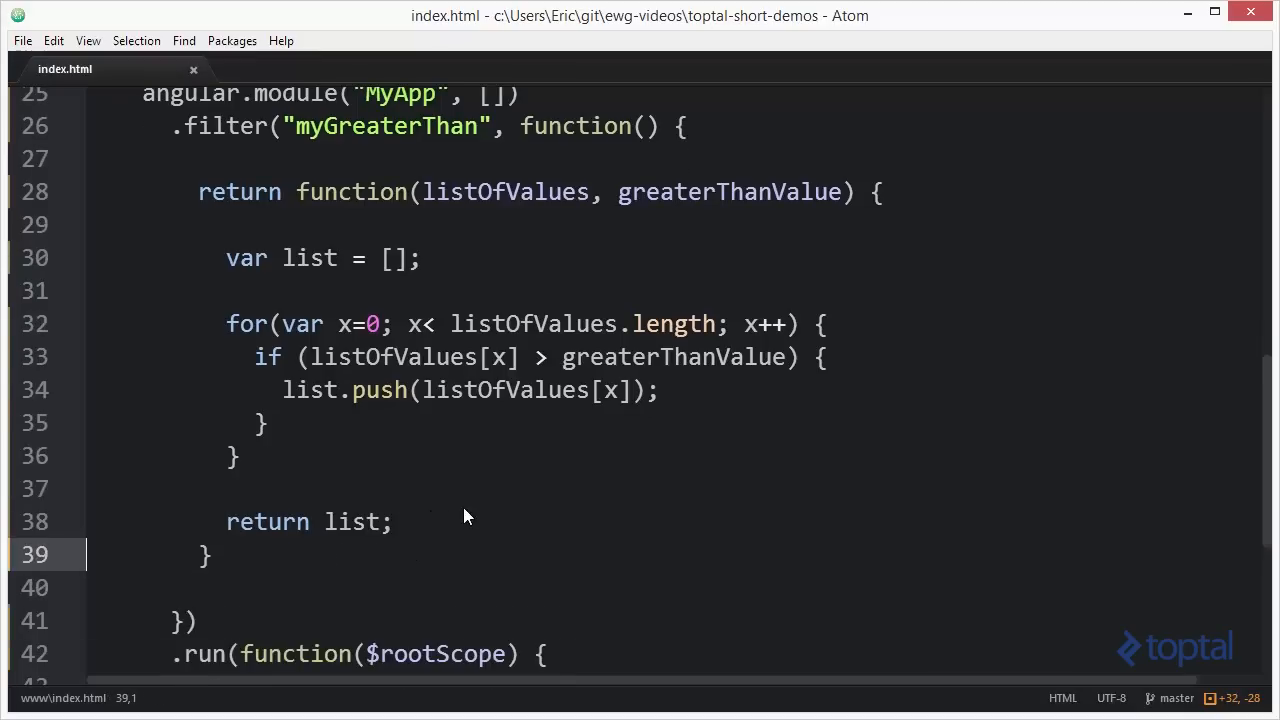
Scroll the localhost:8080 page to confirm it lists only 5 through 10
scroll(up, 3)
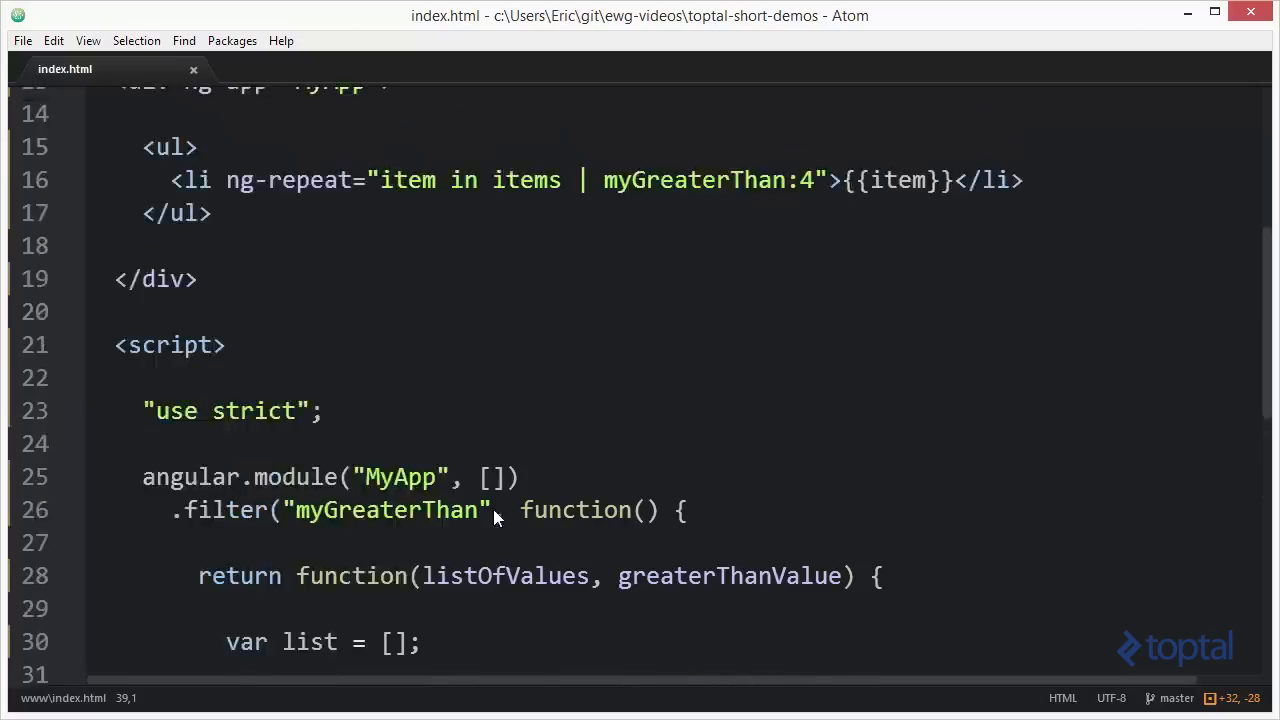
scroll(up, 3)
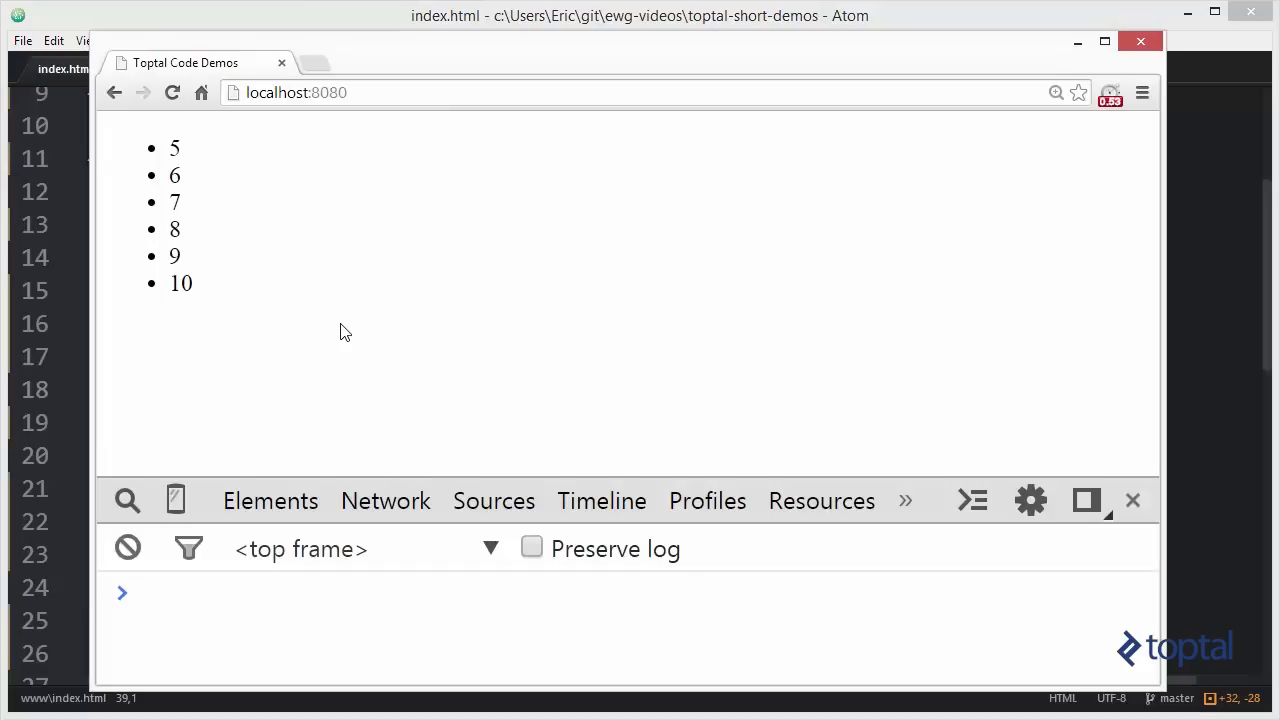
mouse_move(180, 254)
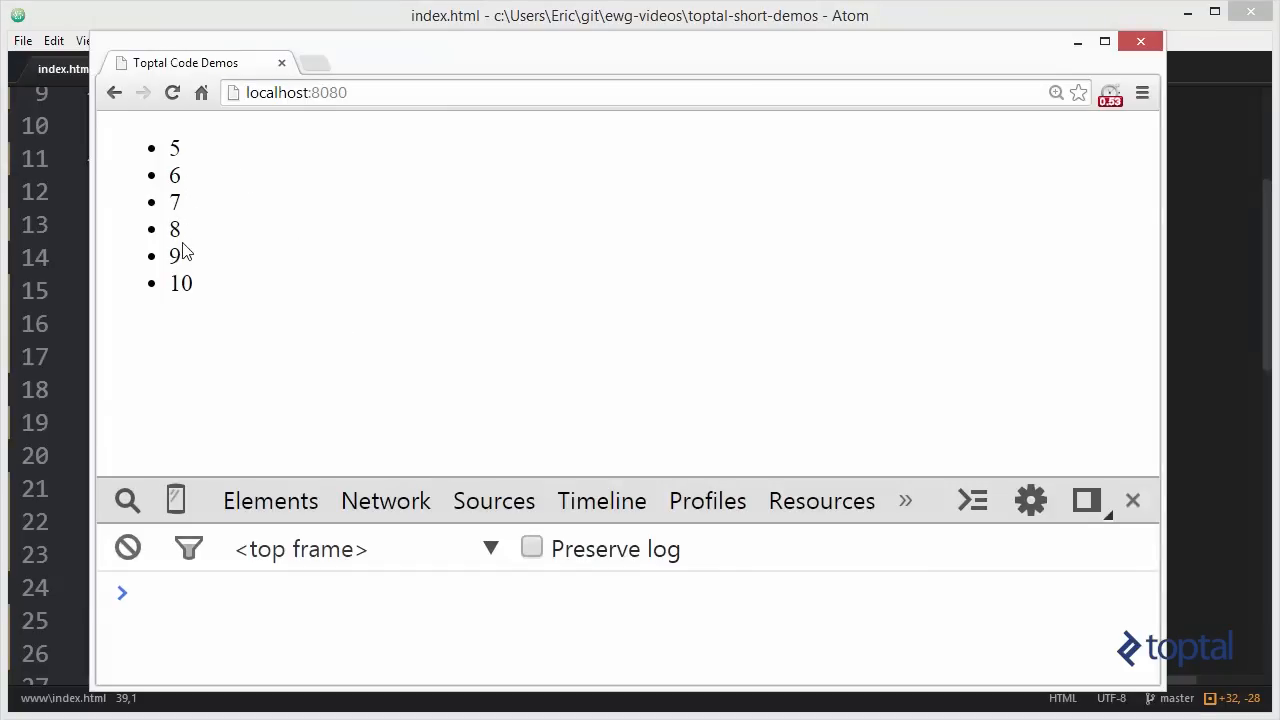
mouse_move(349, 27)
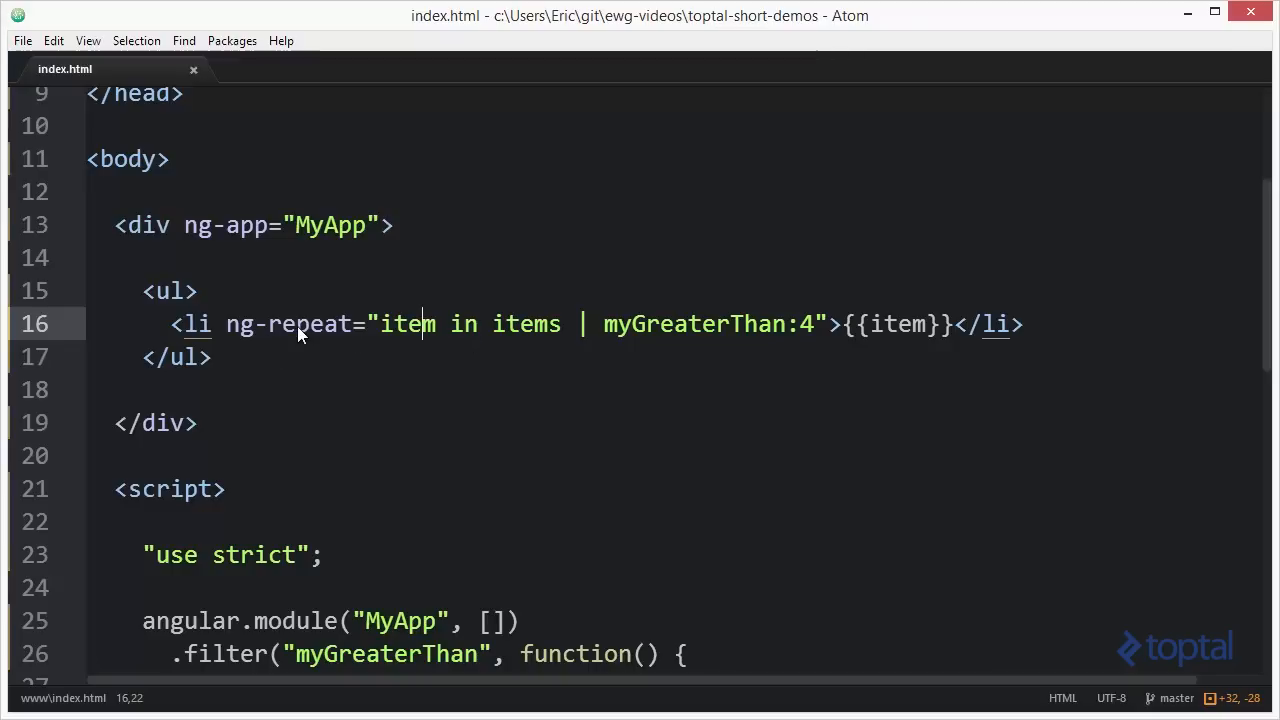
scroll(down, 3)
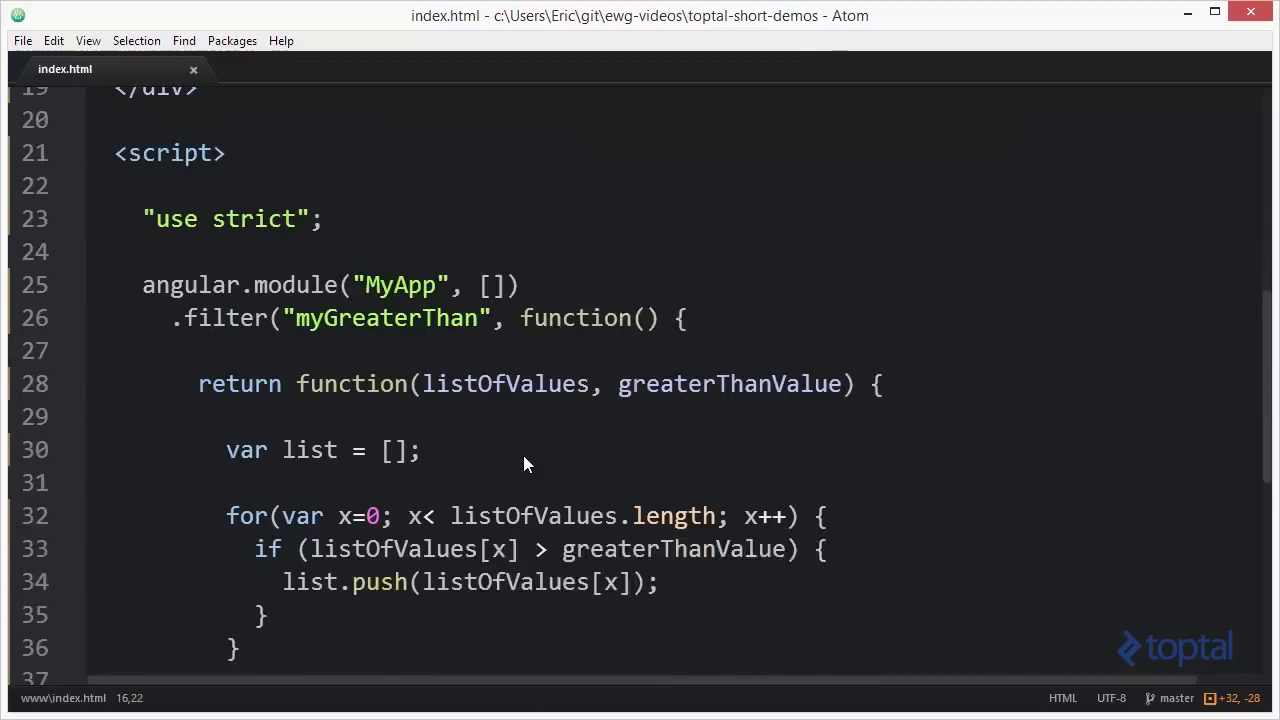
scroll(down, 3)
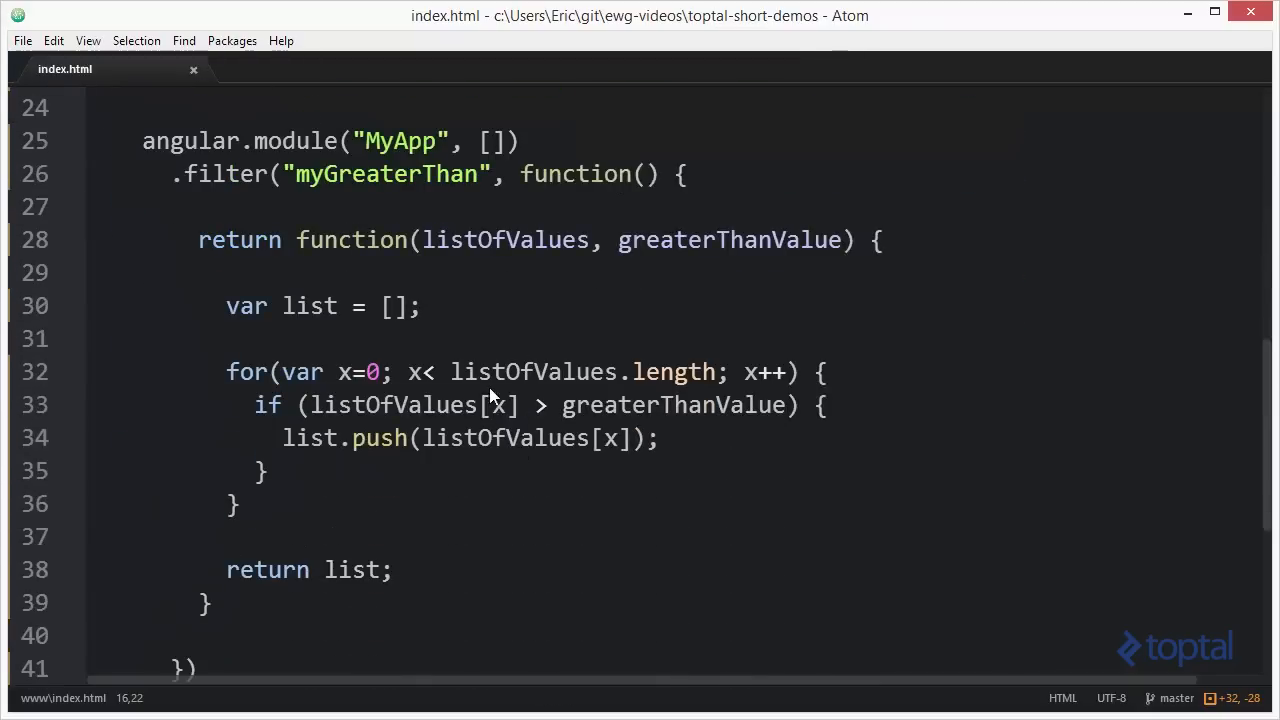
double_click(505, 240)
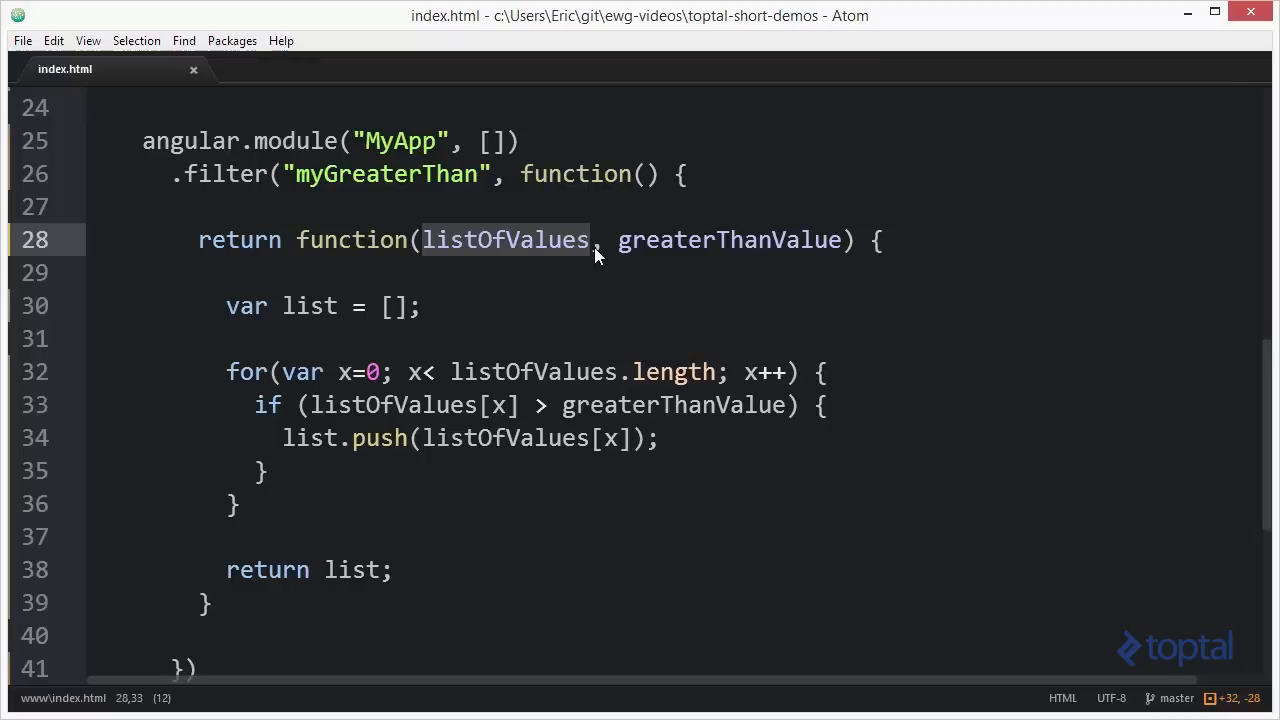
scroll(up, 3)
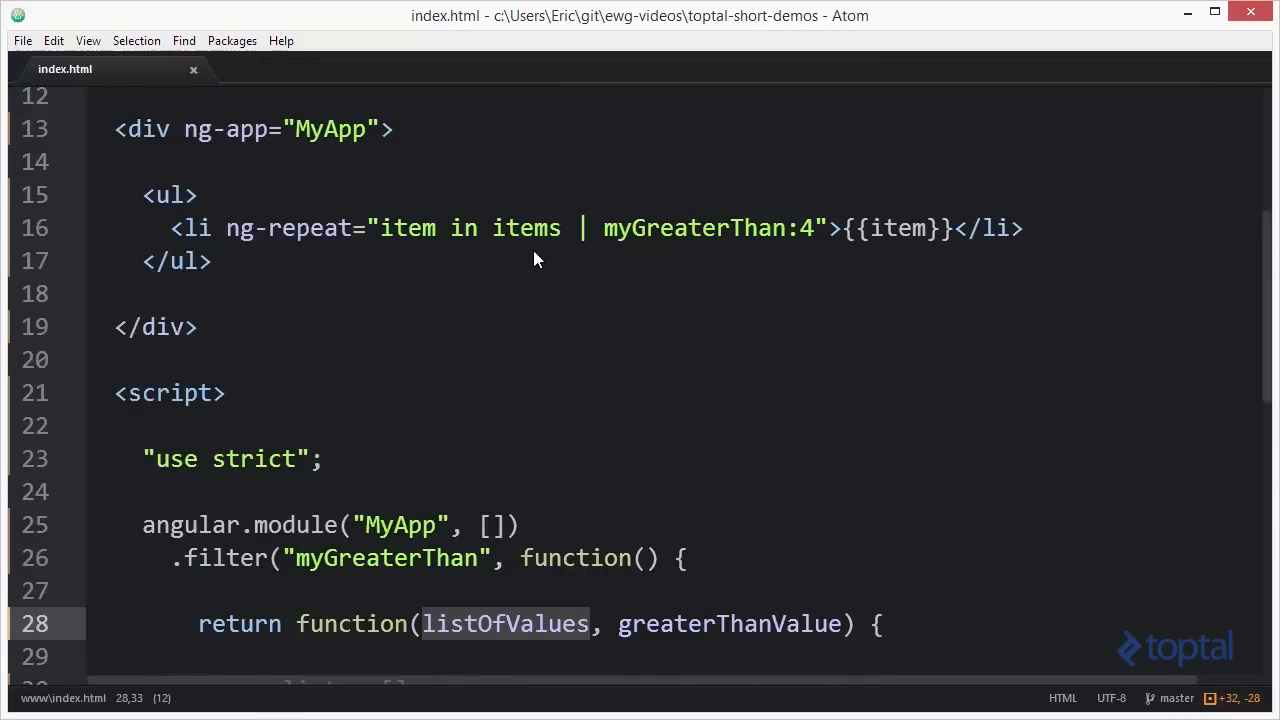
scroll(down, 3)
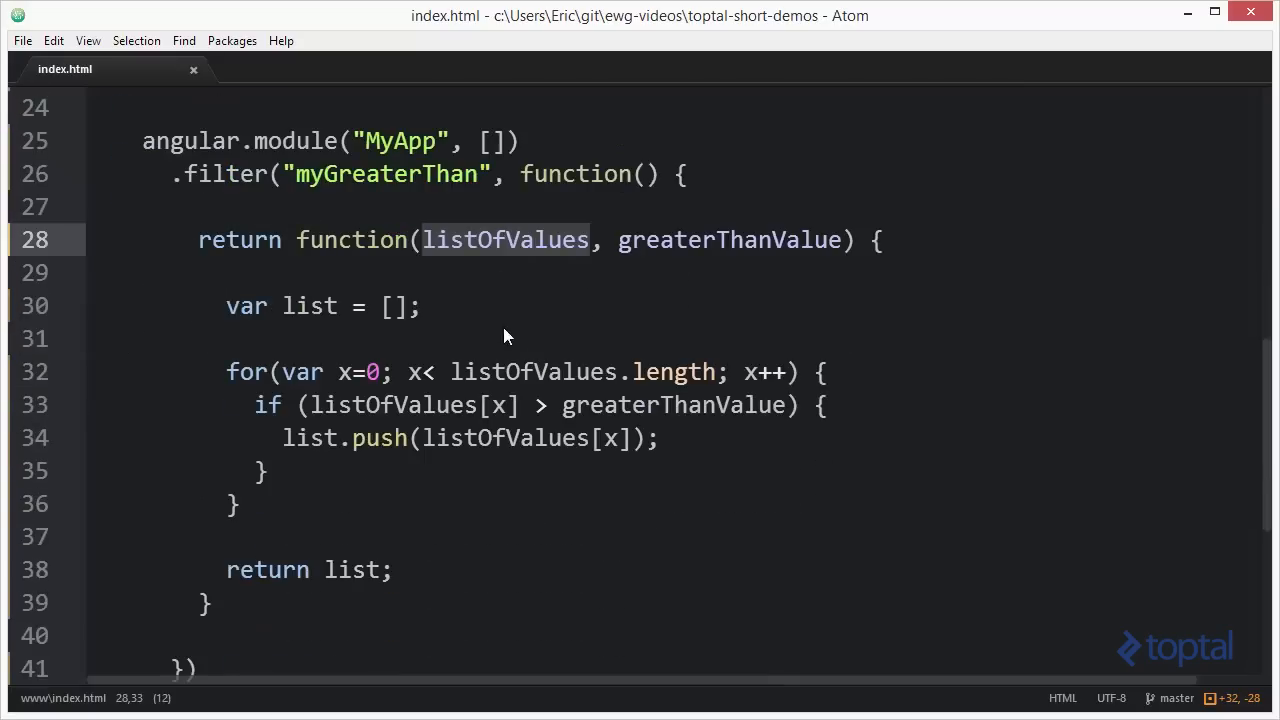
mouse_move(675, 253)
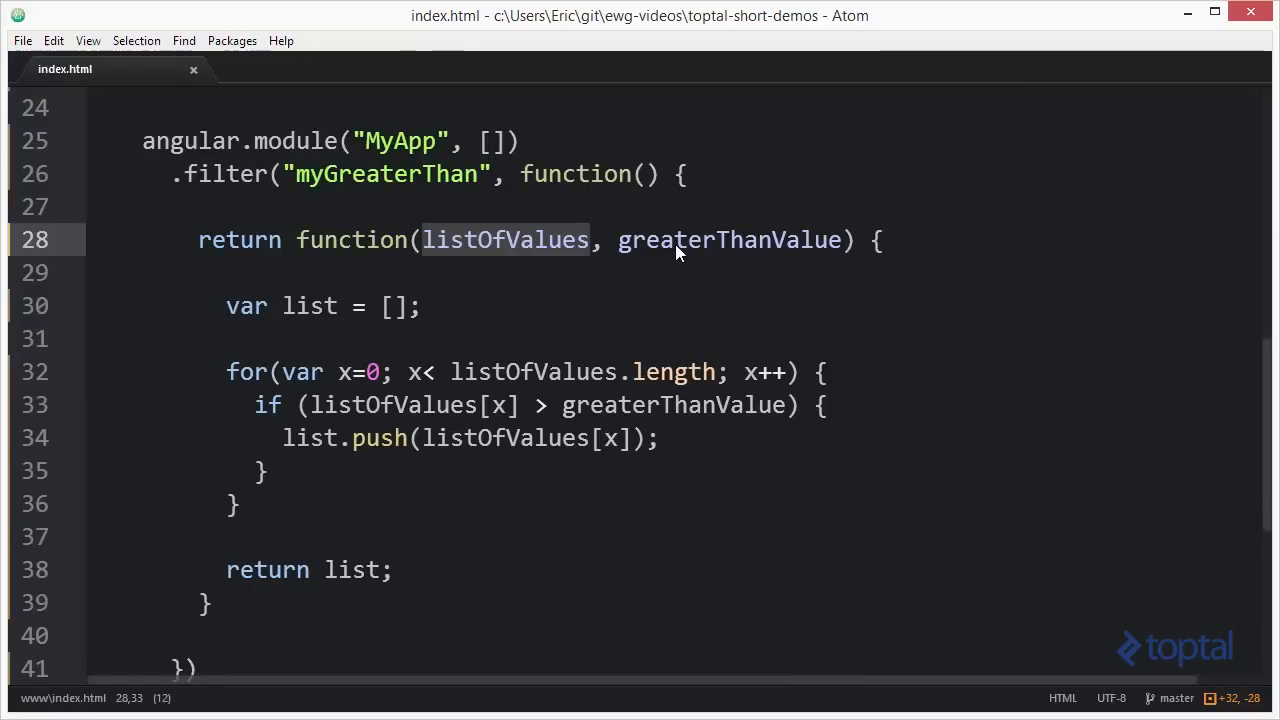
mouse_move(435, 418)
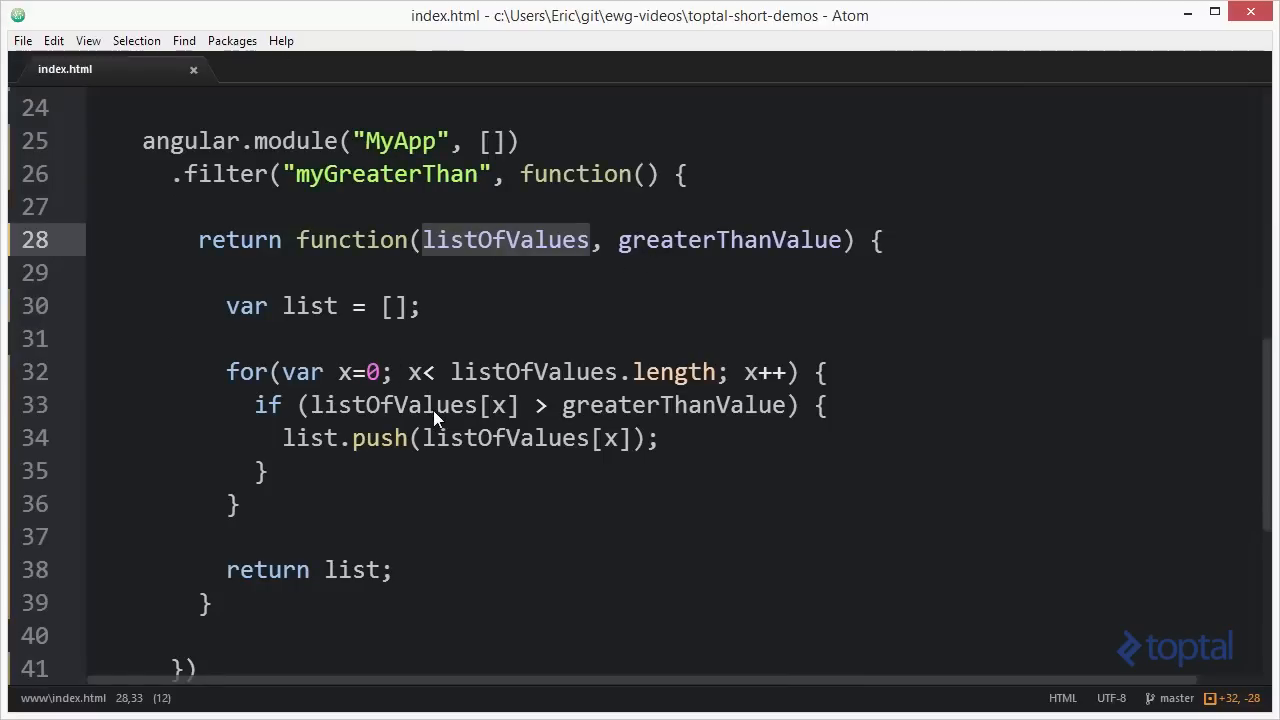
mouse_move(535, 458)
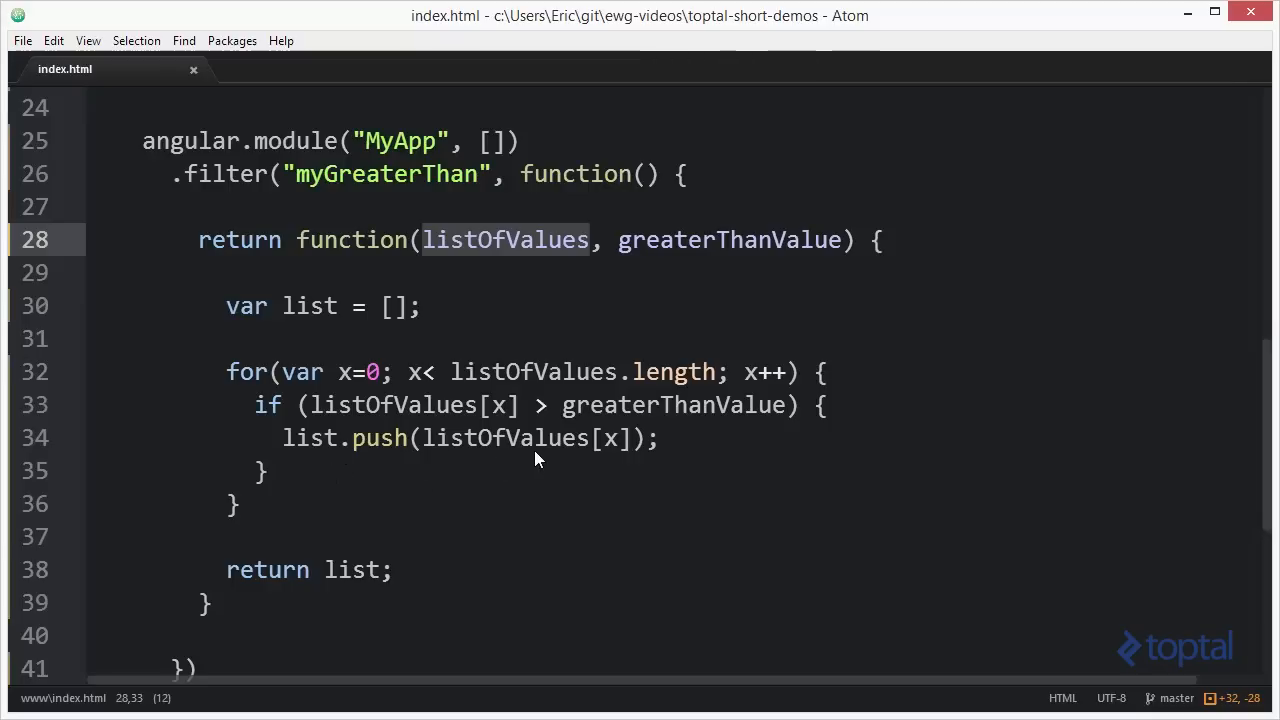
mouse_move(324, 584)
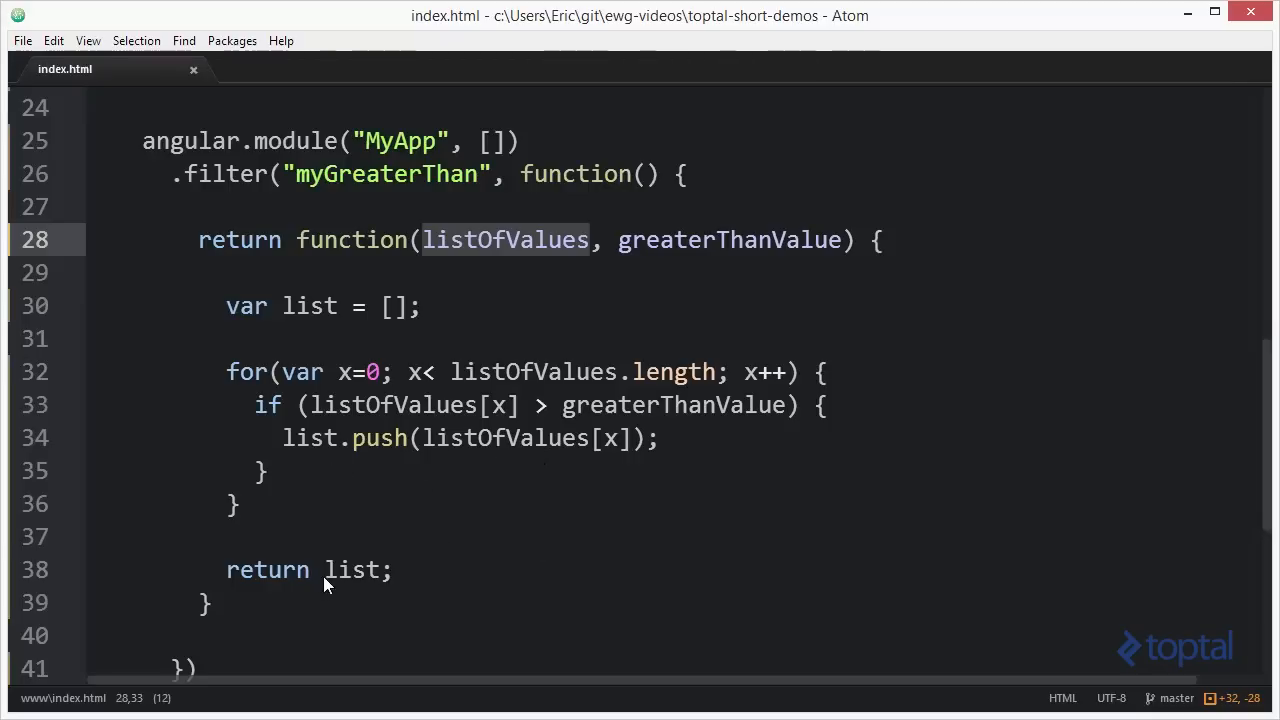
mouse_move(330, 575)
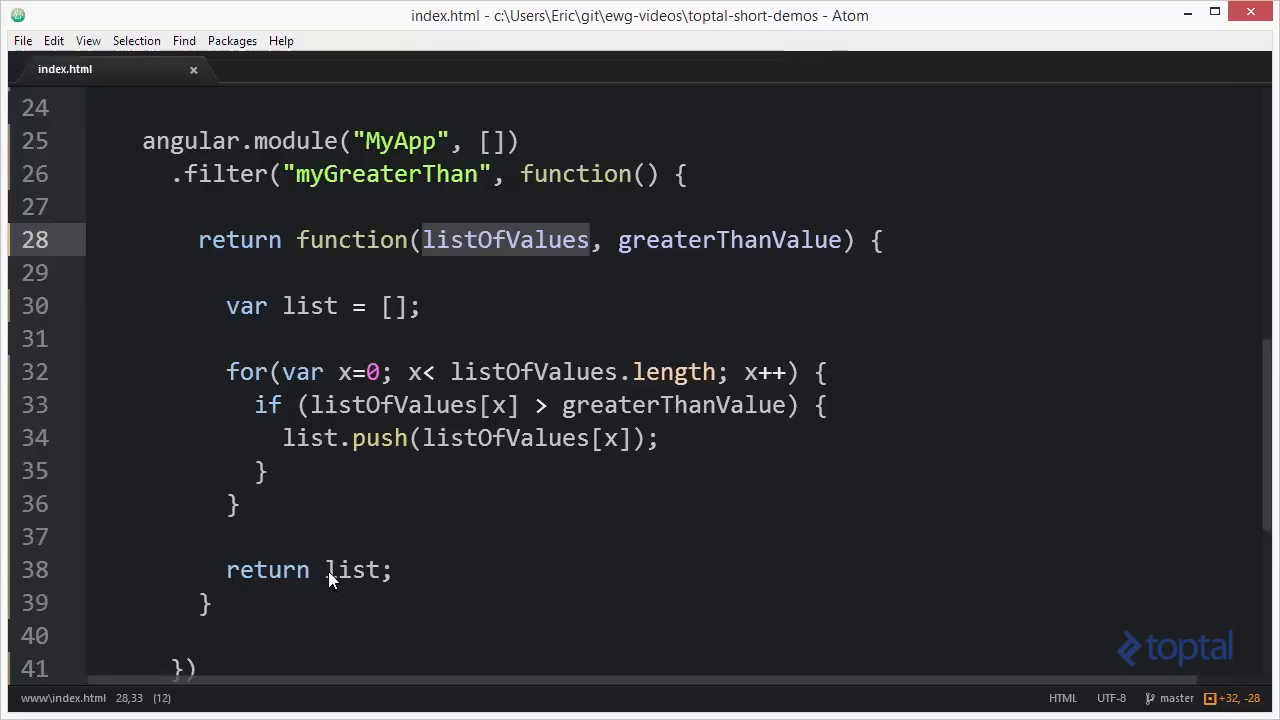
scroll(up, 3)
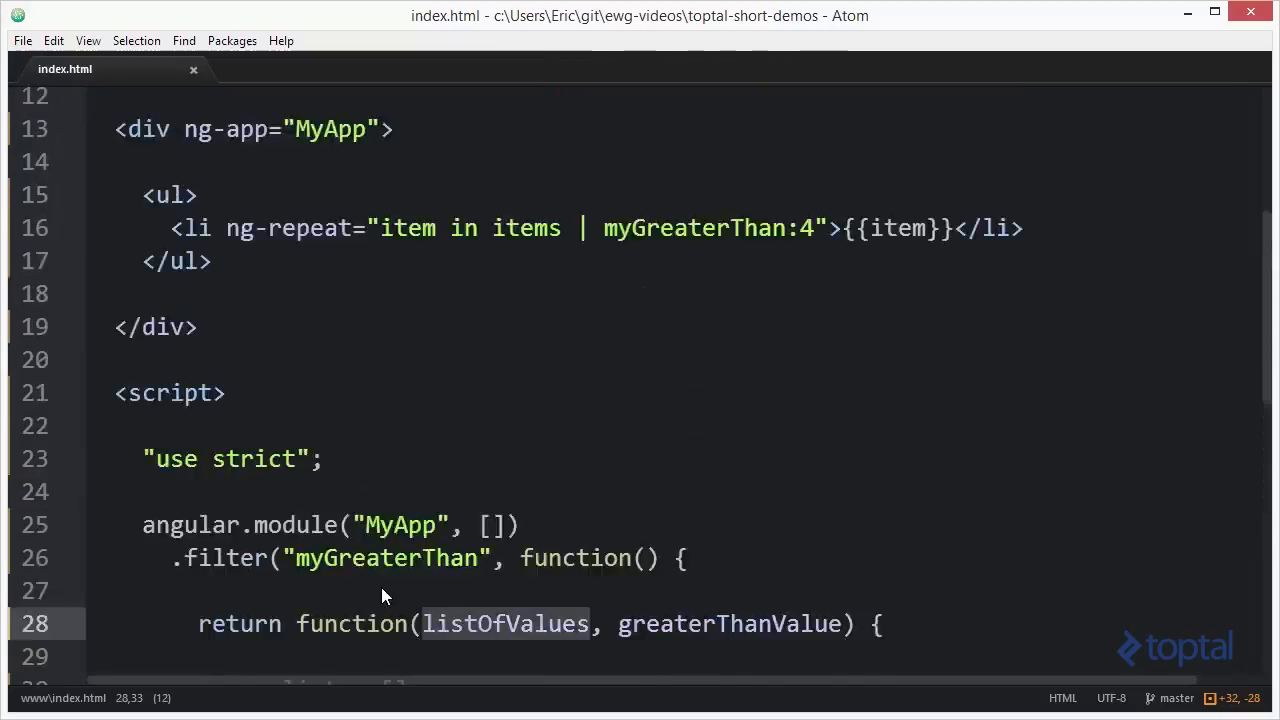
scroll(up, 3)
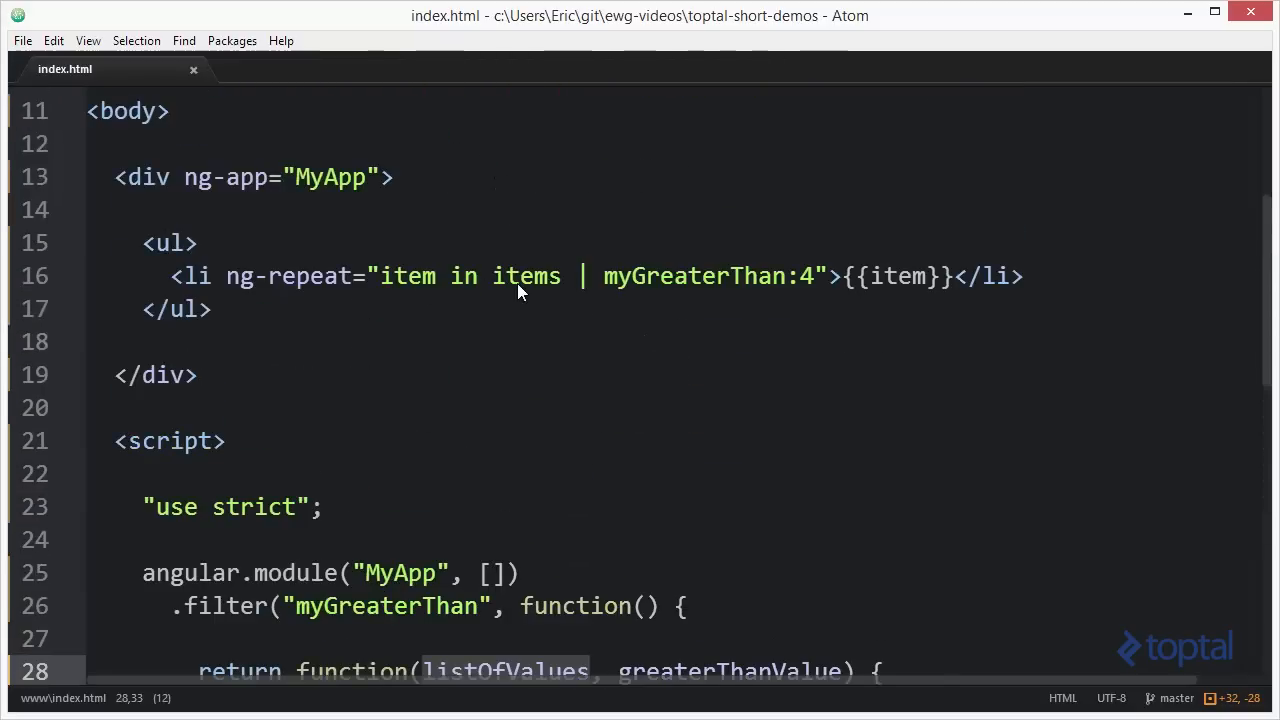
mouse_move(509, 421)
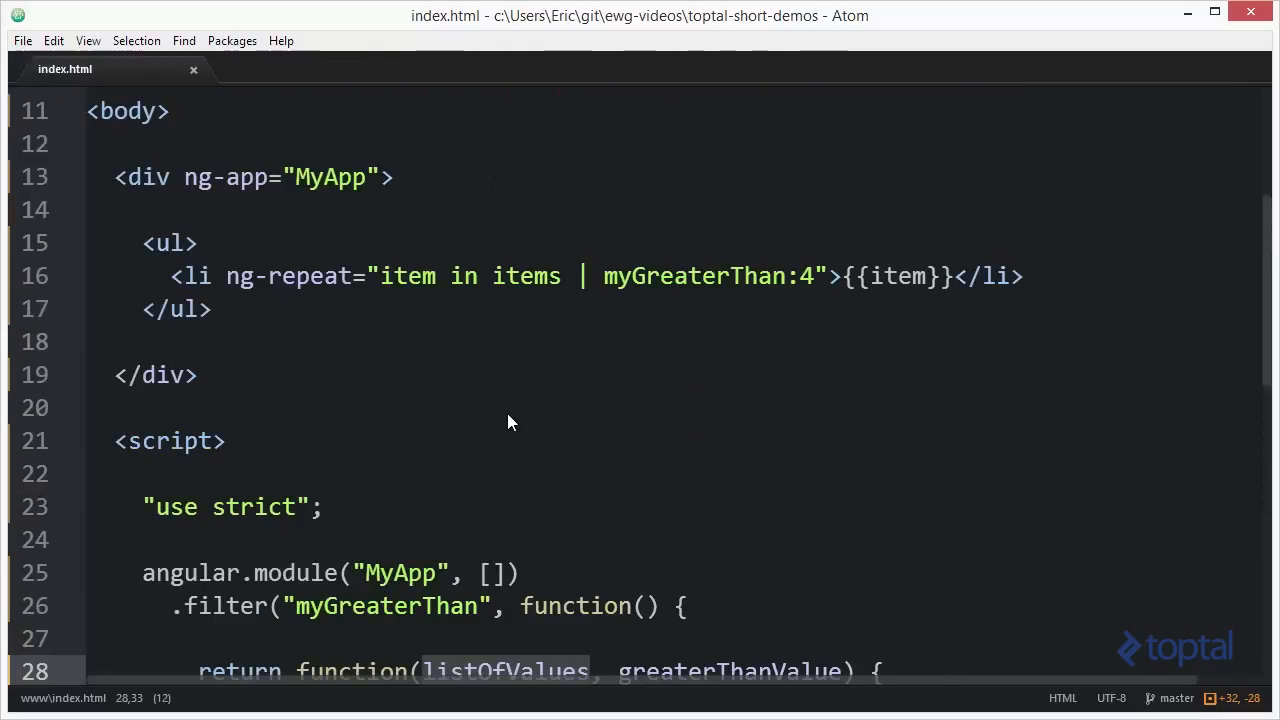